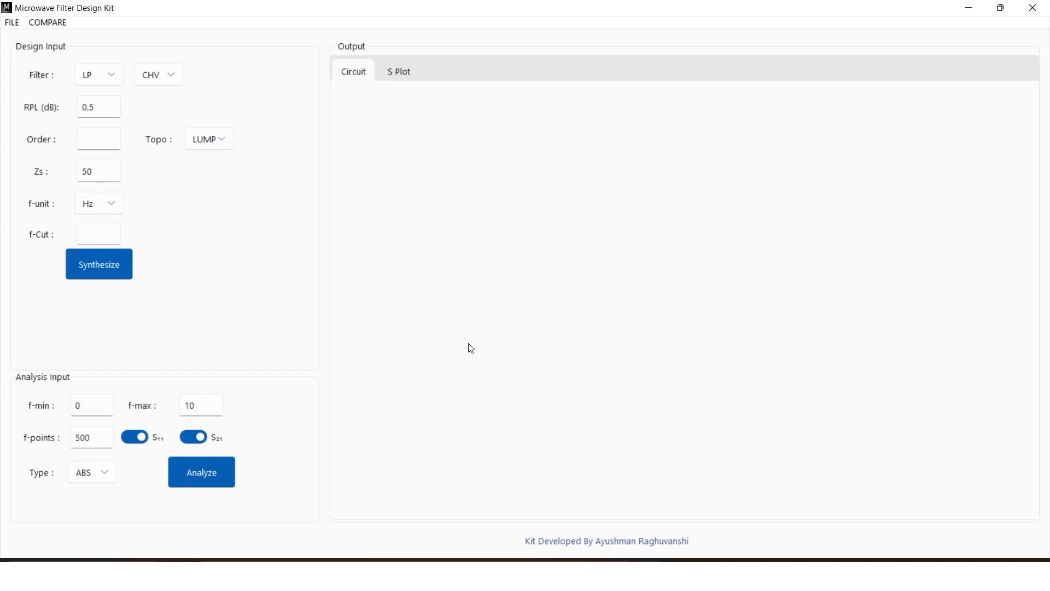
pyautogui.moveTo(475, 318)
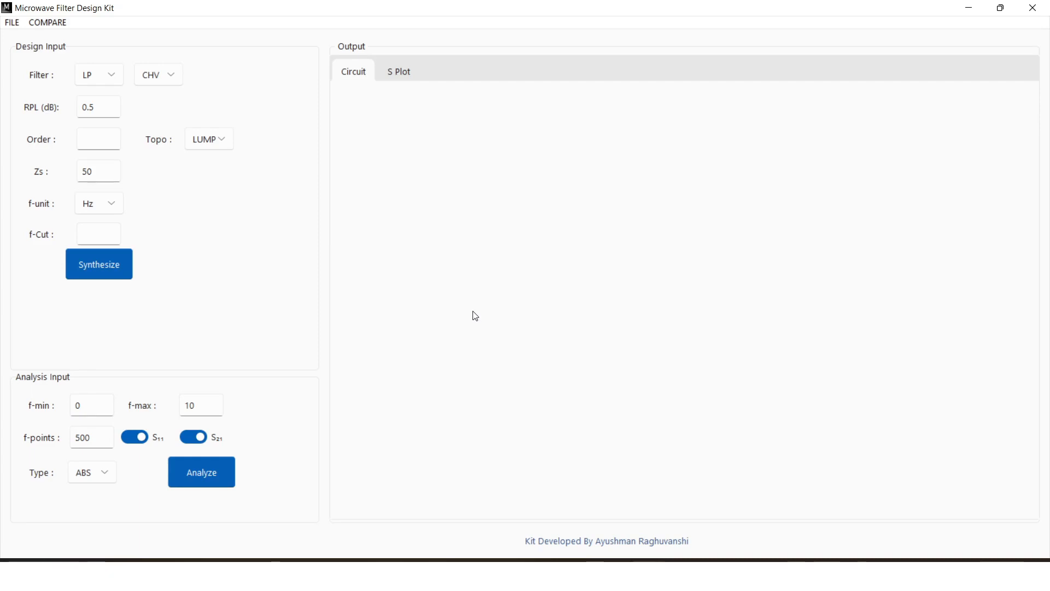
pyautogui.moveTo(710, 550)
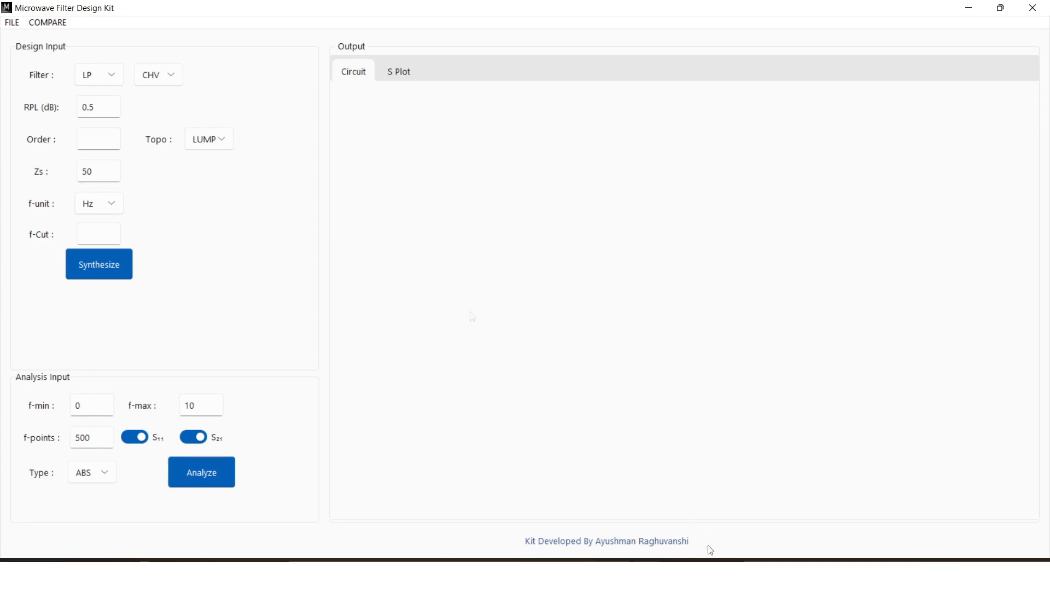
# Keep the low-pass filter type and the Chebyshev response
pyautogui.click(99, 75)
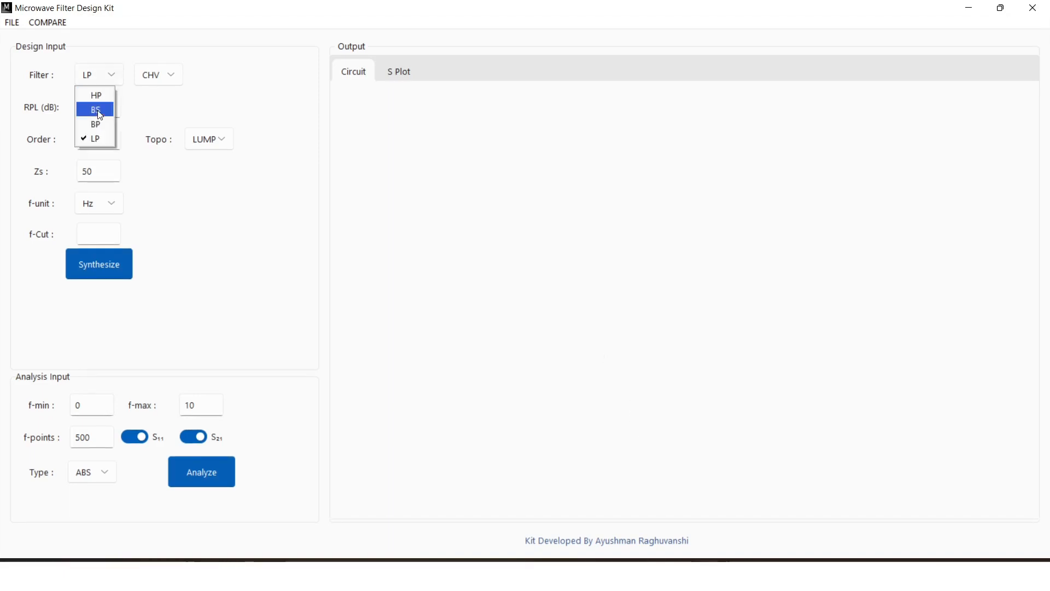
pyautogui.moveTo(97, 144)
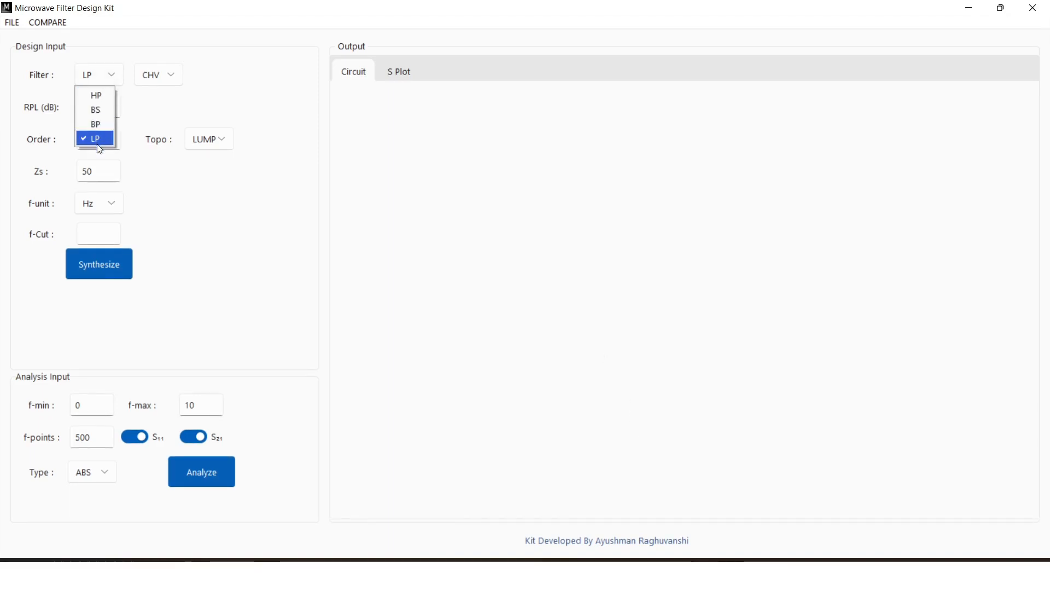
pyautogui.click(96, 139)
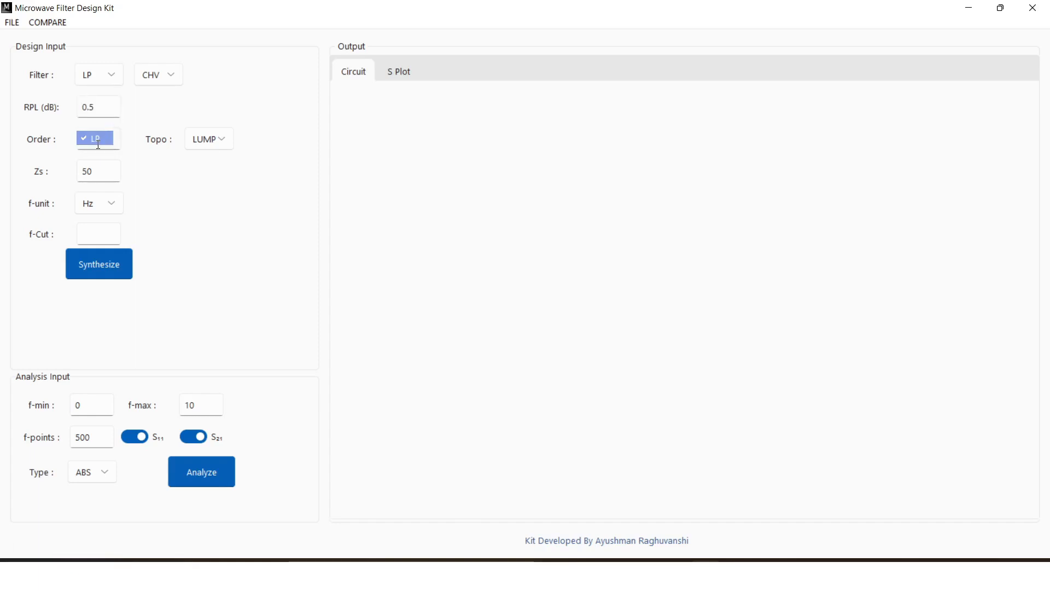
pyautogui.click(158, 74)
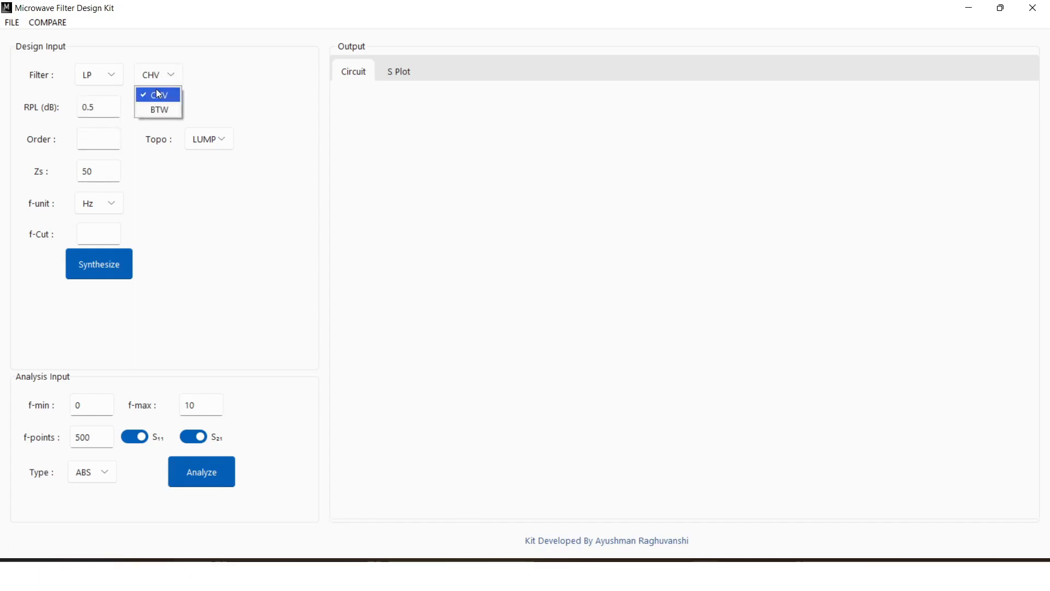
pyautogui.click(158, 94)
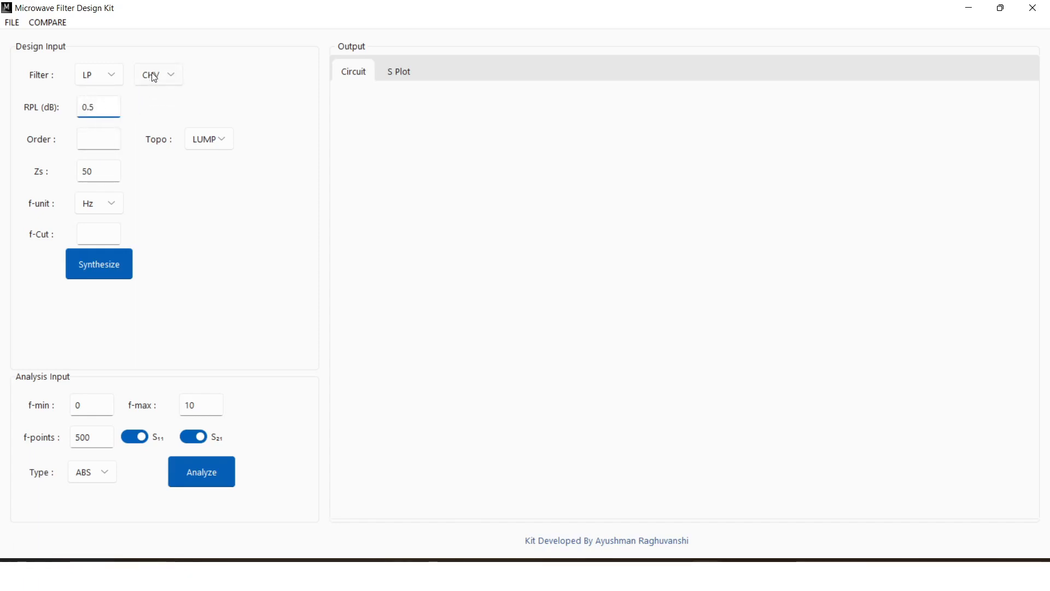
pyautogui.click(158, 74)
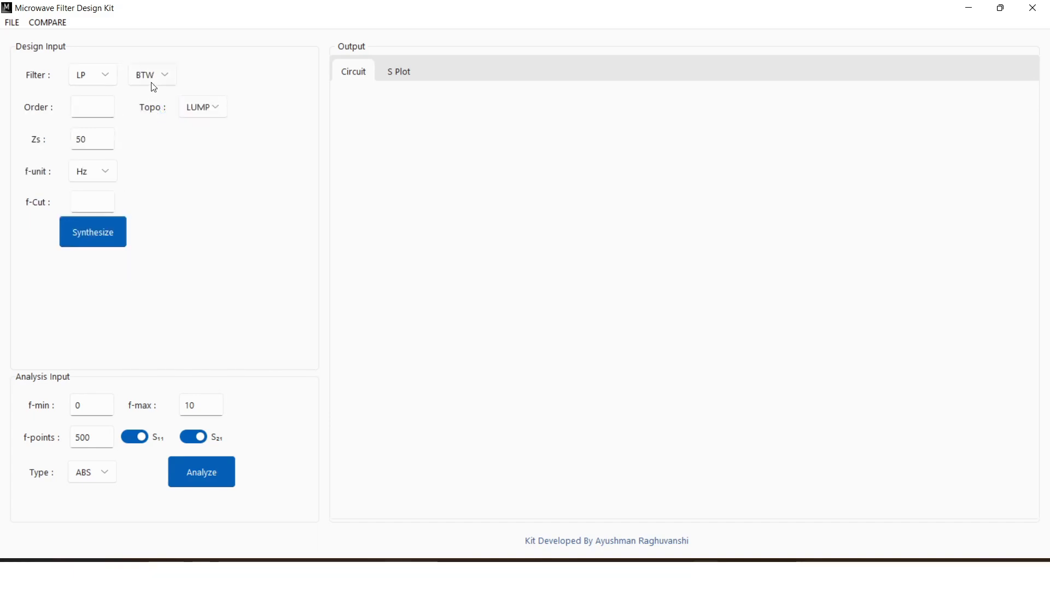
pyautogui.click(152, 75)
pyautogui.write('0.5')
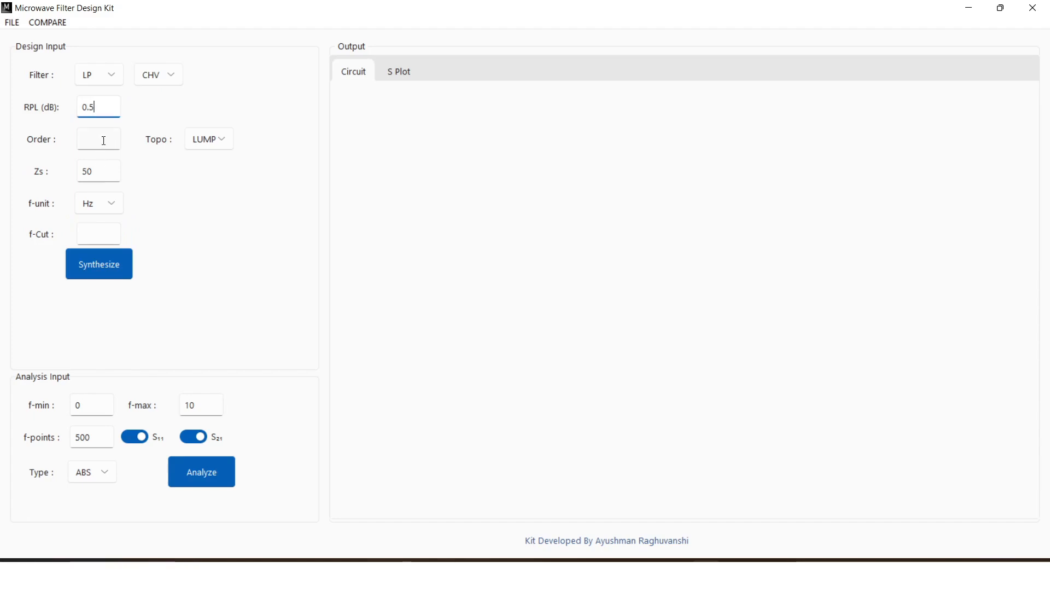
# Enter order 5, keep lumped topology, and set kHz units with a 5 kHz cutoff
pyautogui.click(98, 139)
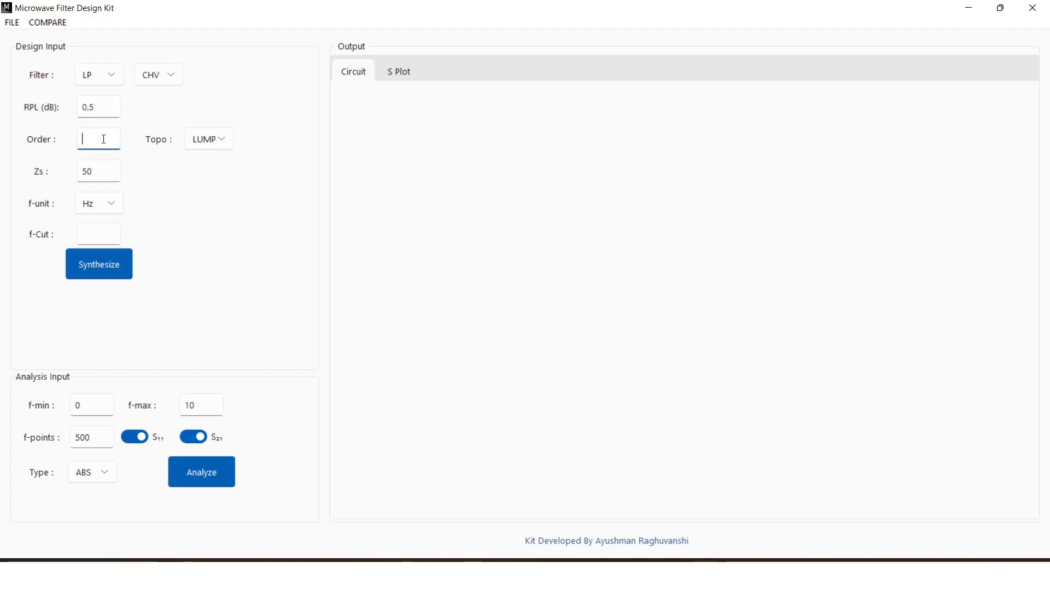
pyautogui.click(209, 138)
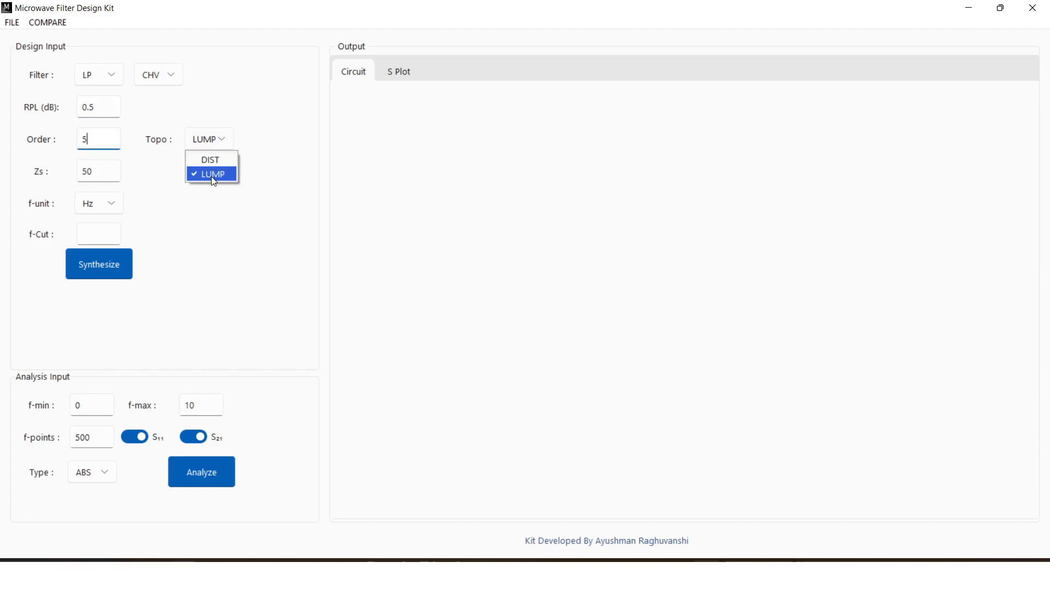
pyautogui.click(99, 203)
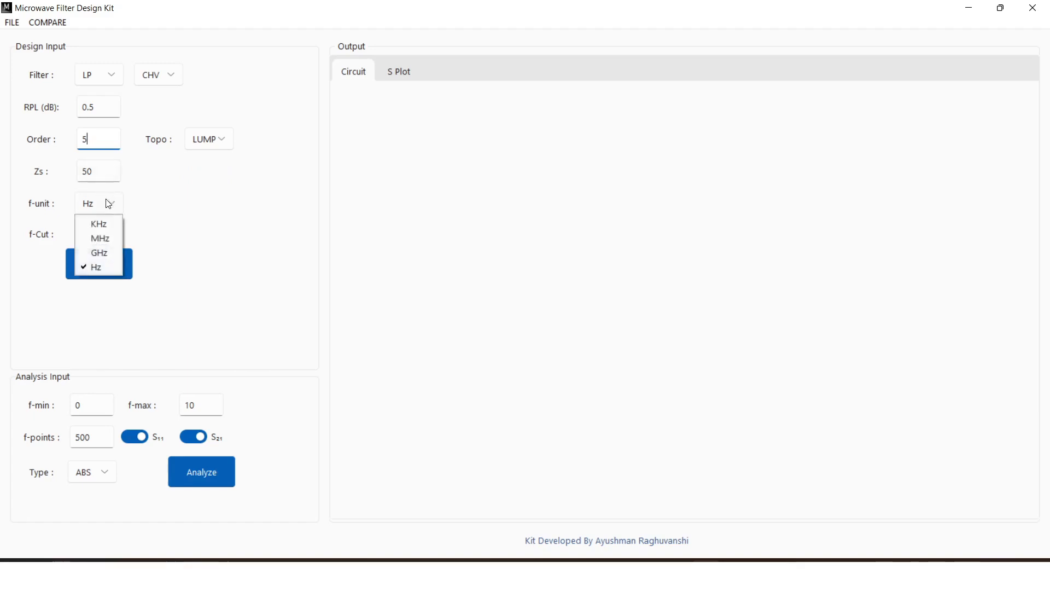
pyautogui.click(99, 224)
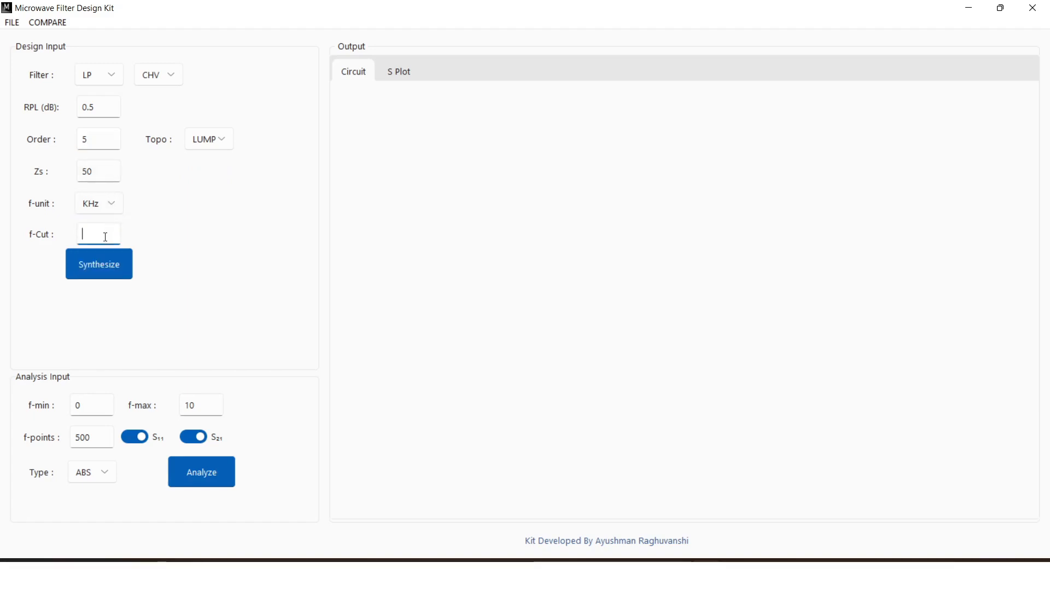
pyautogui.write('5')
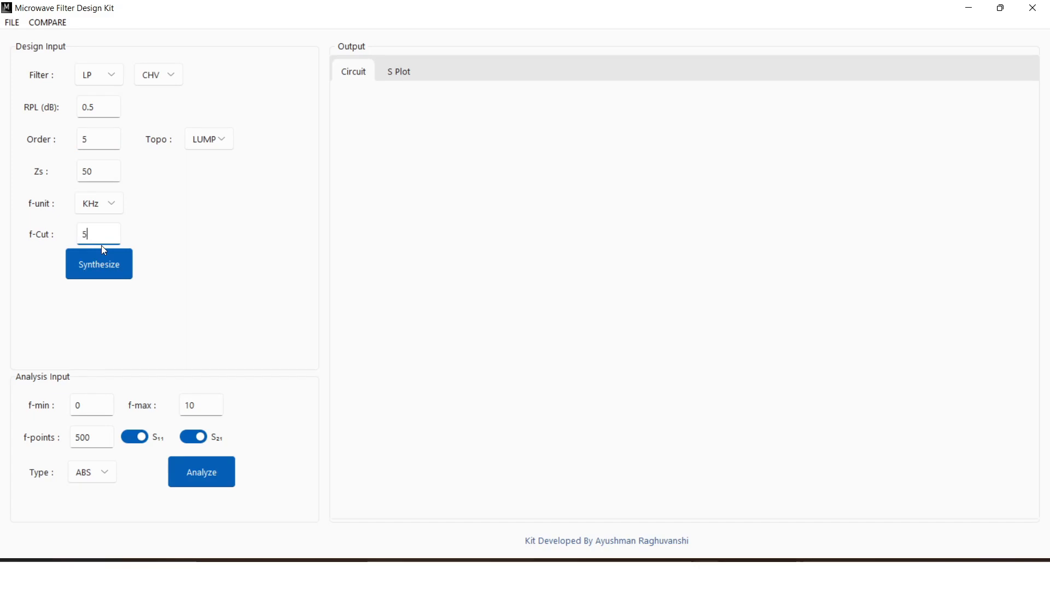
# Synthesize the order-5 ladder, then resynthesize at order 6, ending in a 99.21 Ω load
pyautogui.click(100, 263)
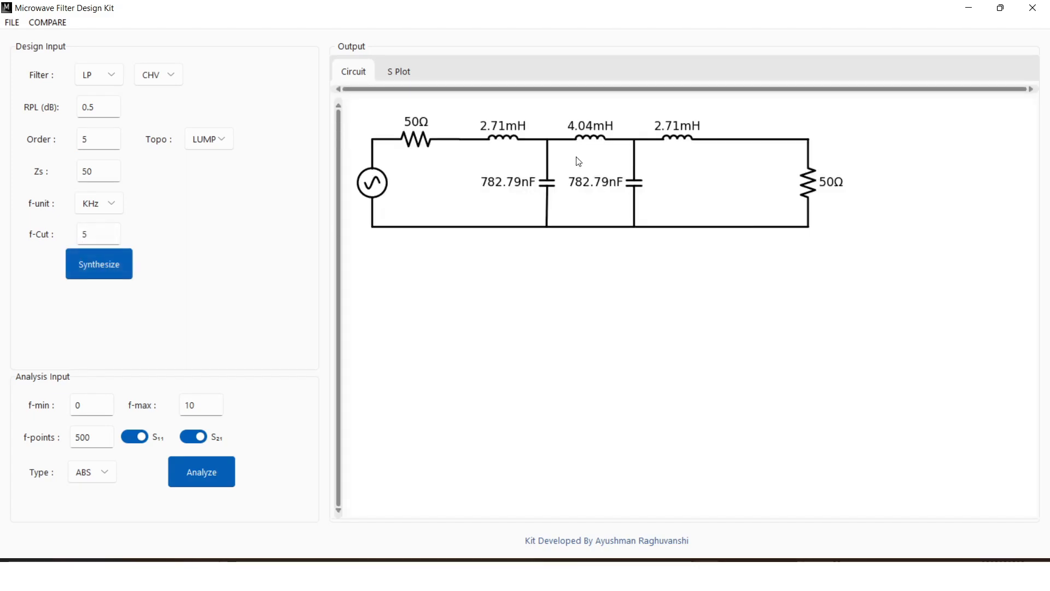
pyautogui.moveTo(252, 250)
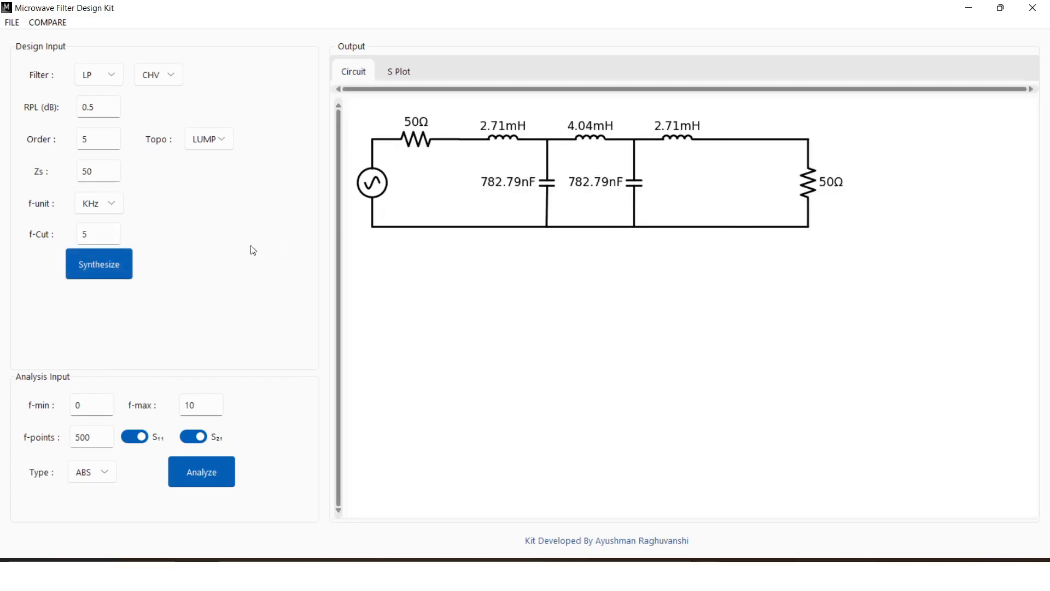
pyautogui.click(98, 139)
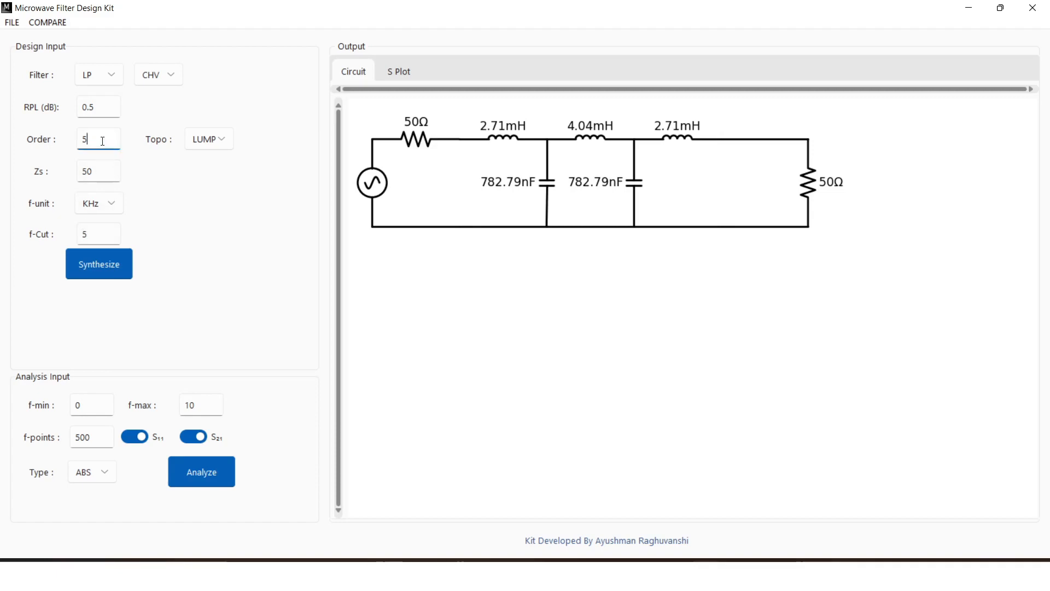
pyautogui.write('6')
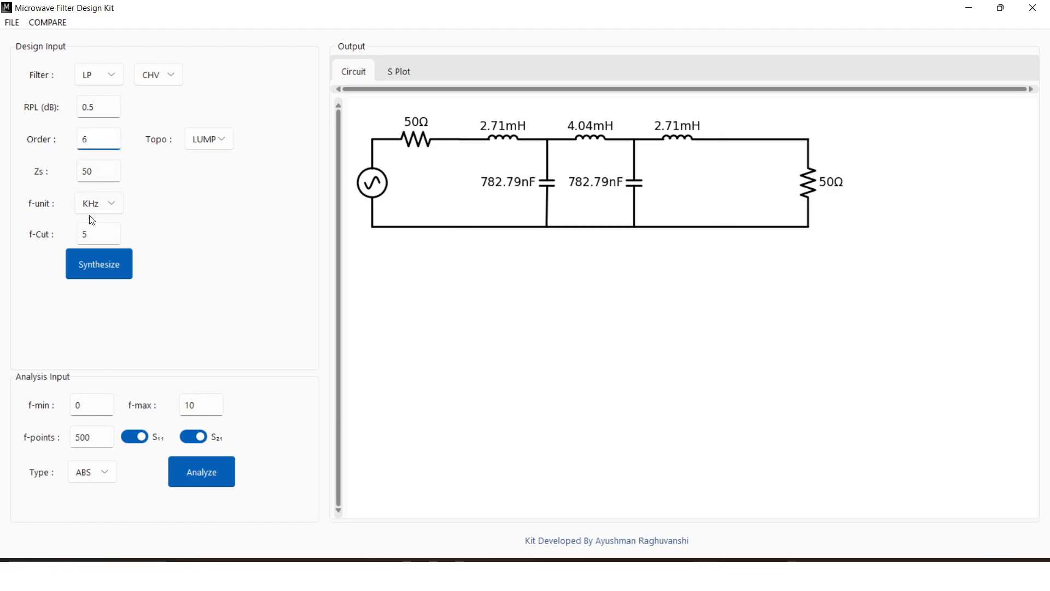
pyautogui.click(99, 264)
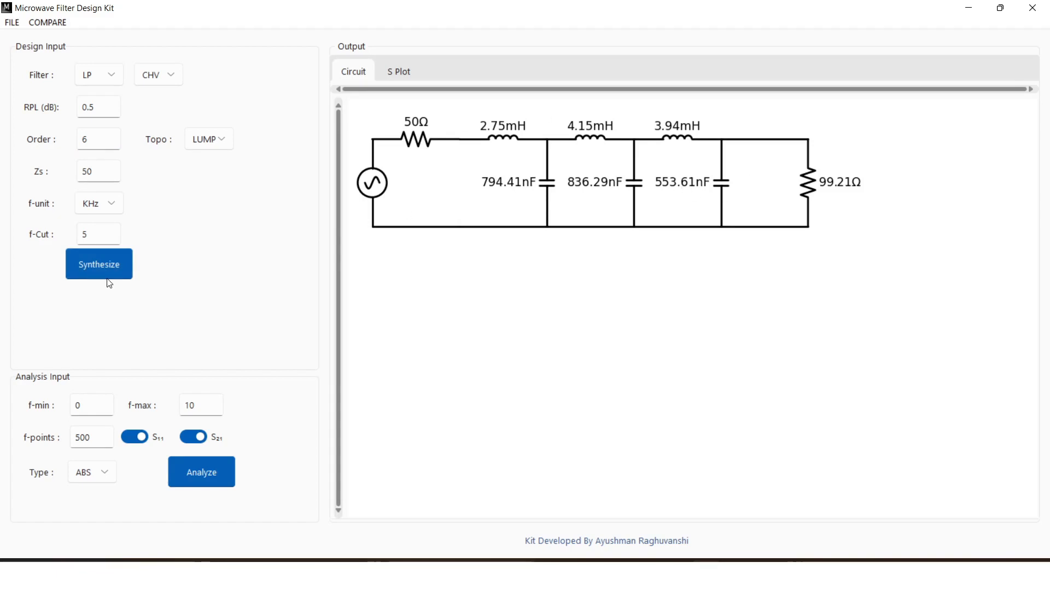
# Check the 0–10 kHz analysis range, plot S11 and S21, and switch the display to dB
pyautogui.click(91, 405)
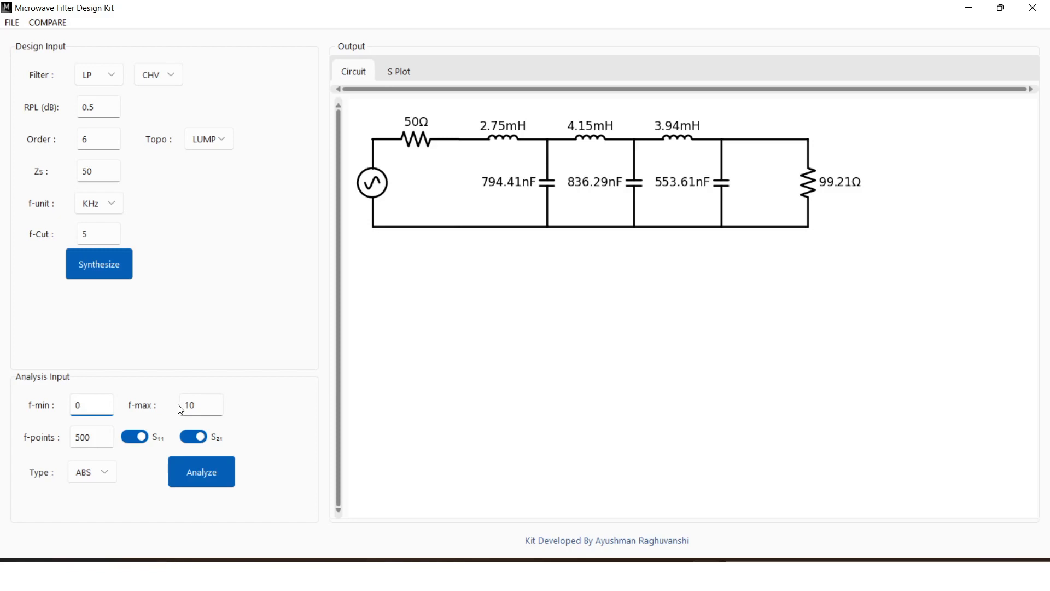
pyautogui.click(201, 405)
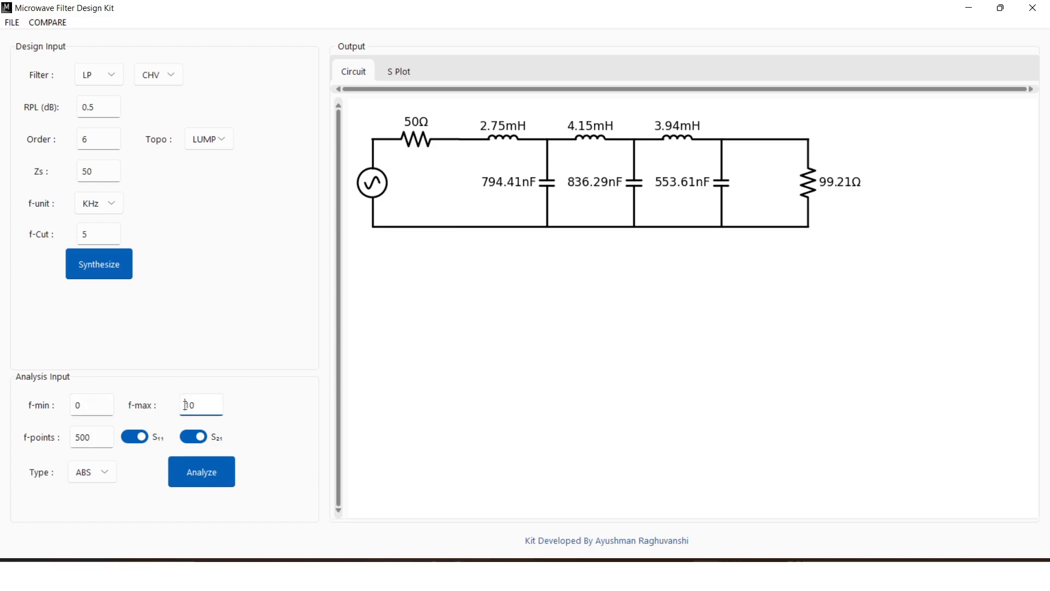
pyautogui.moveTo(159, 425)
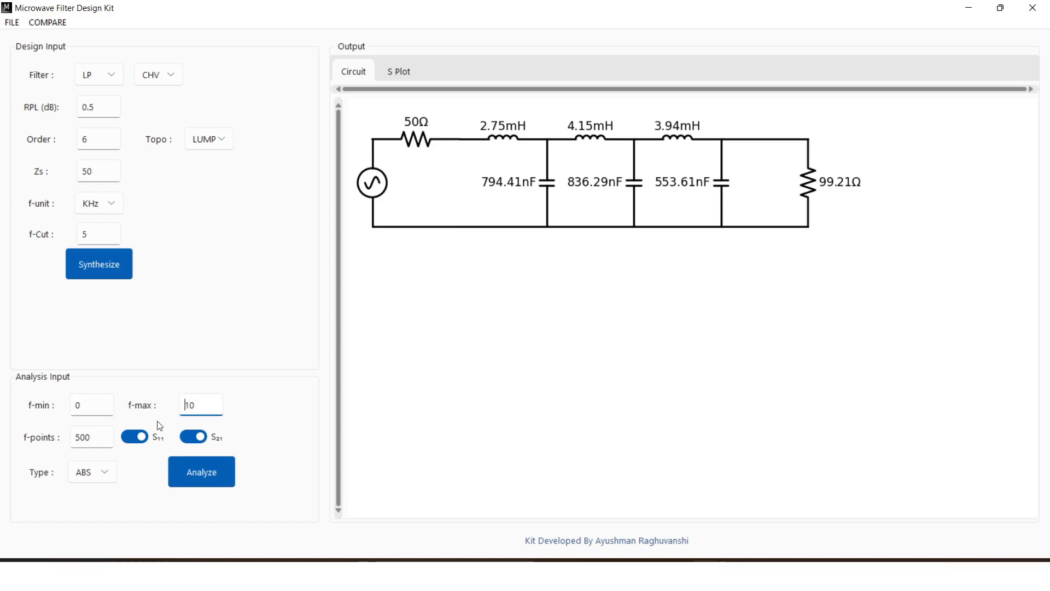
pyautogui.click(92, 473)
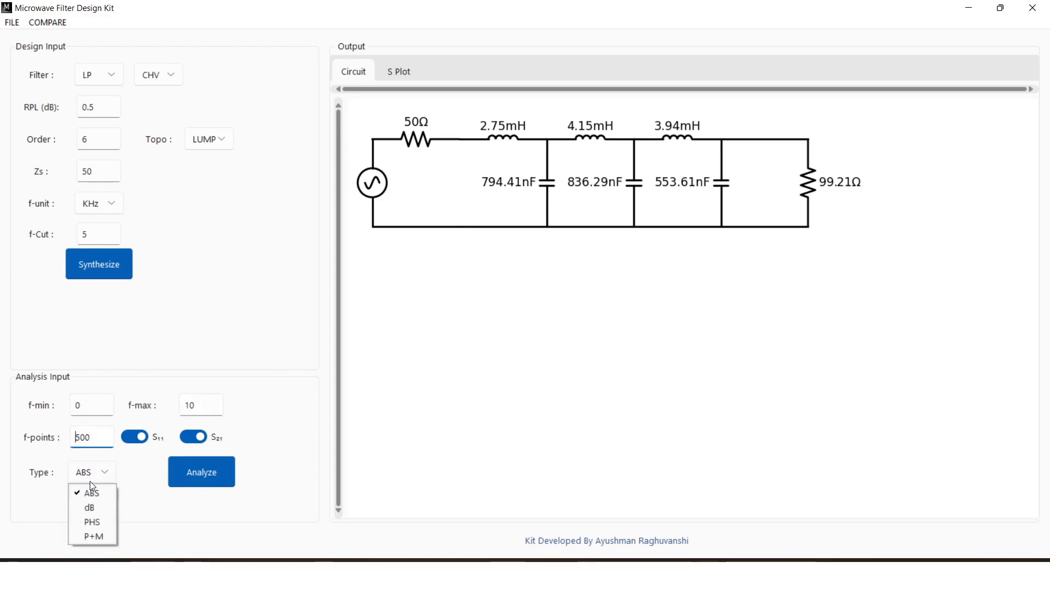
pyautogui.click(201, 471)
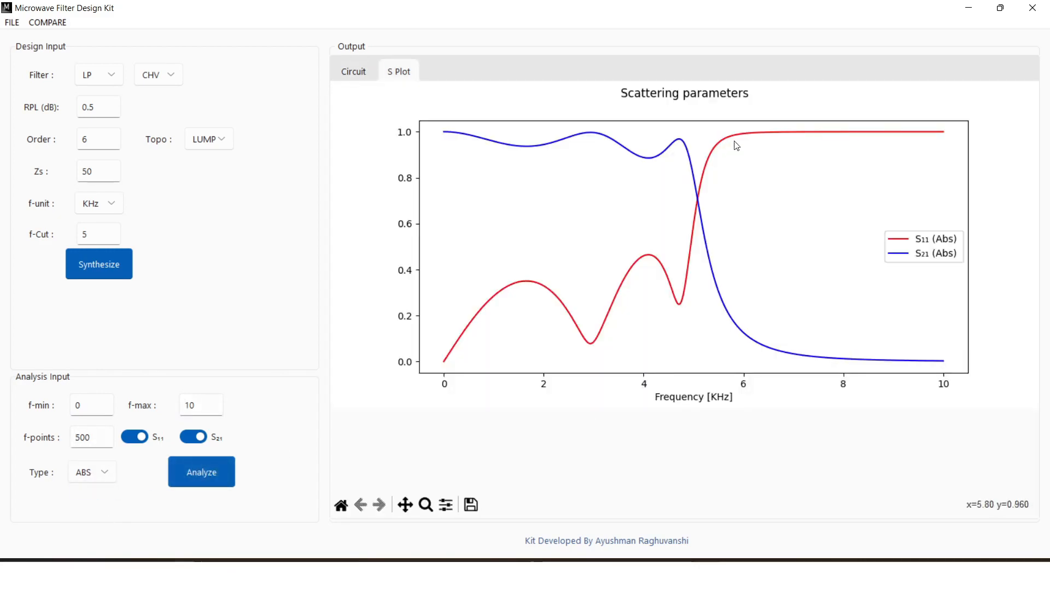
pyautogui.moveTo(50, 497)
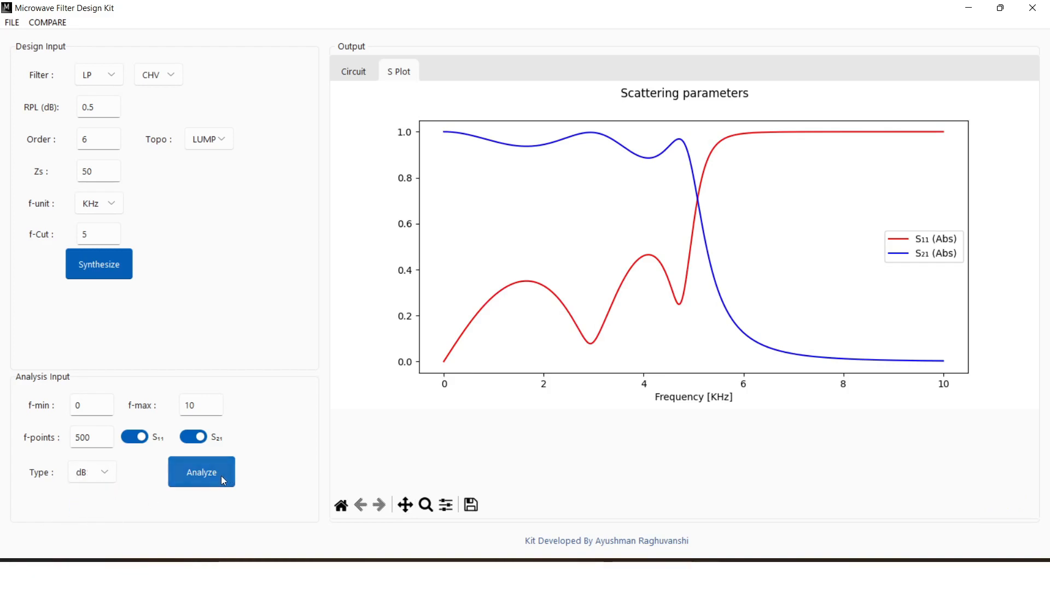
pyautogui.click(202, 471)
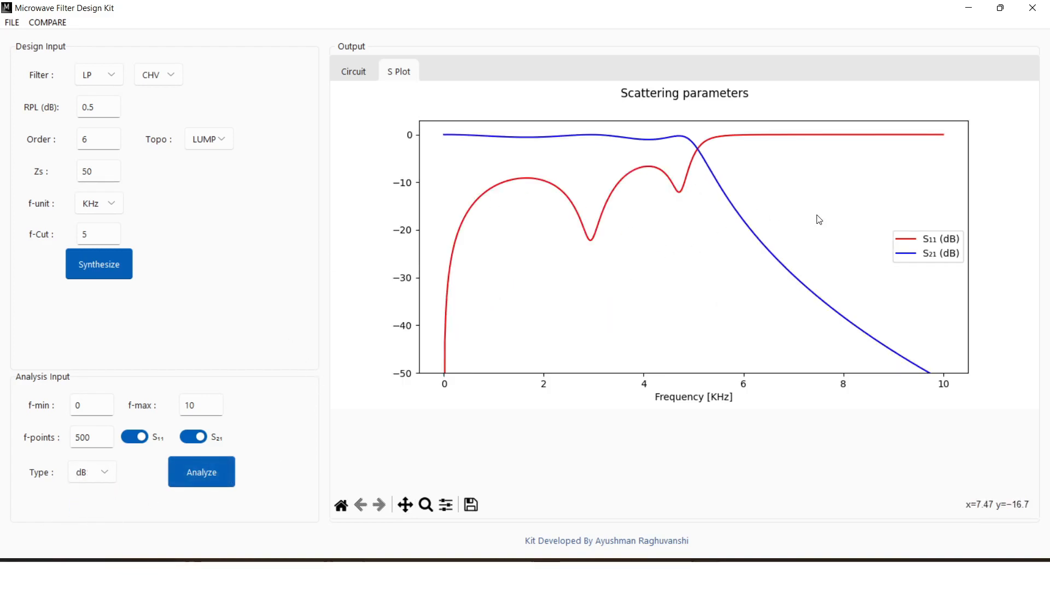
pyautogui.moveTo(122, 57)
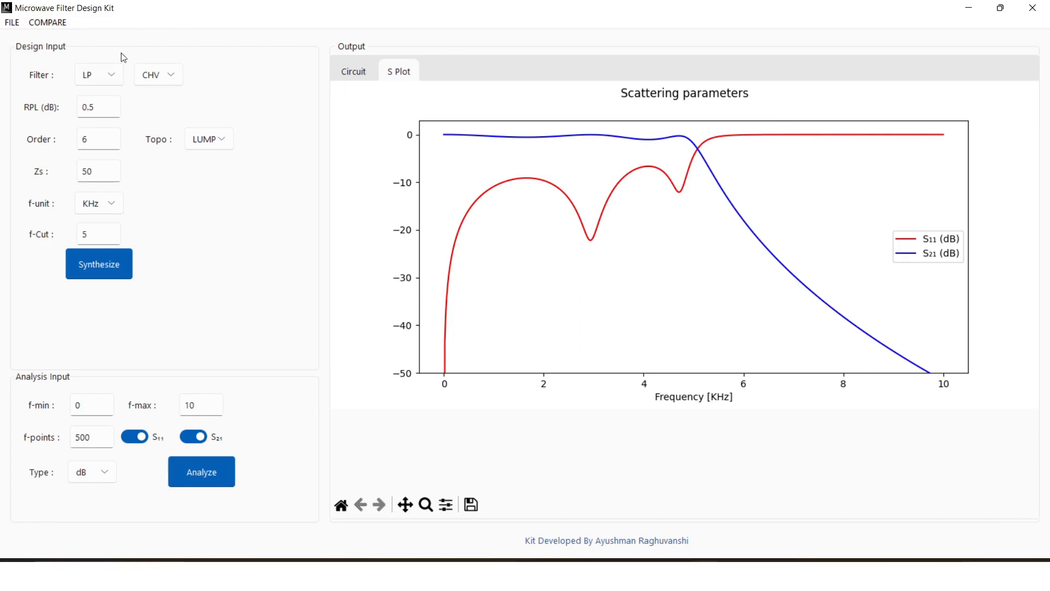
# Change the passband ripple to 3 dB and view the resynthesized ladder with its 290.47 Ω load
pyautogui.click(99, 106)
pyautogui.write('0.8')
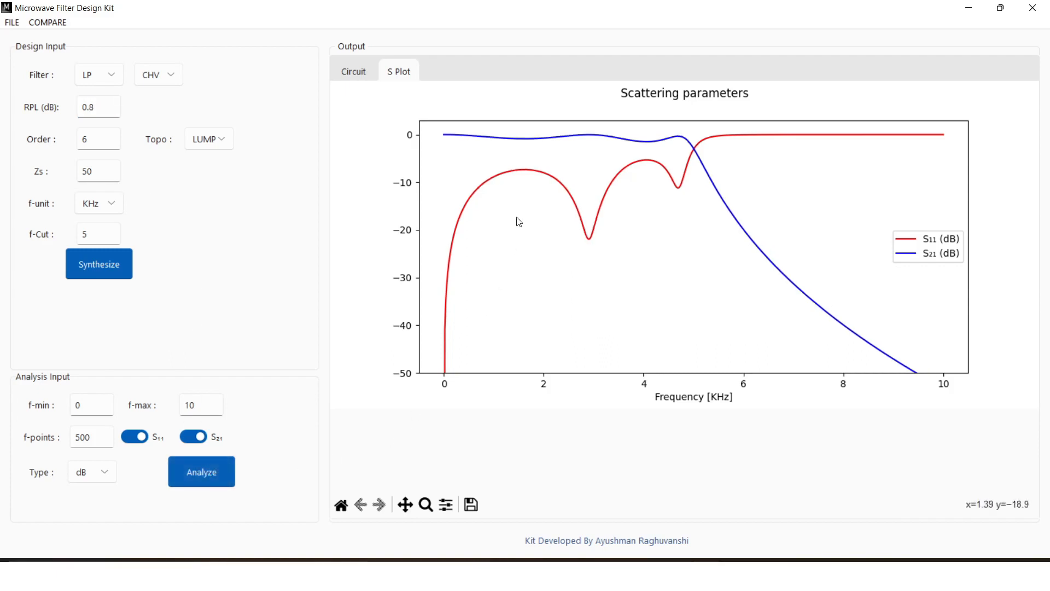
pyautogui.click(96, 108)
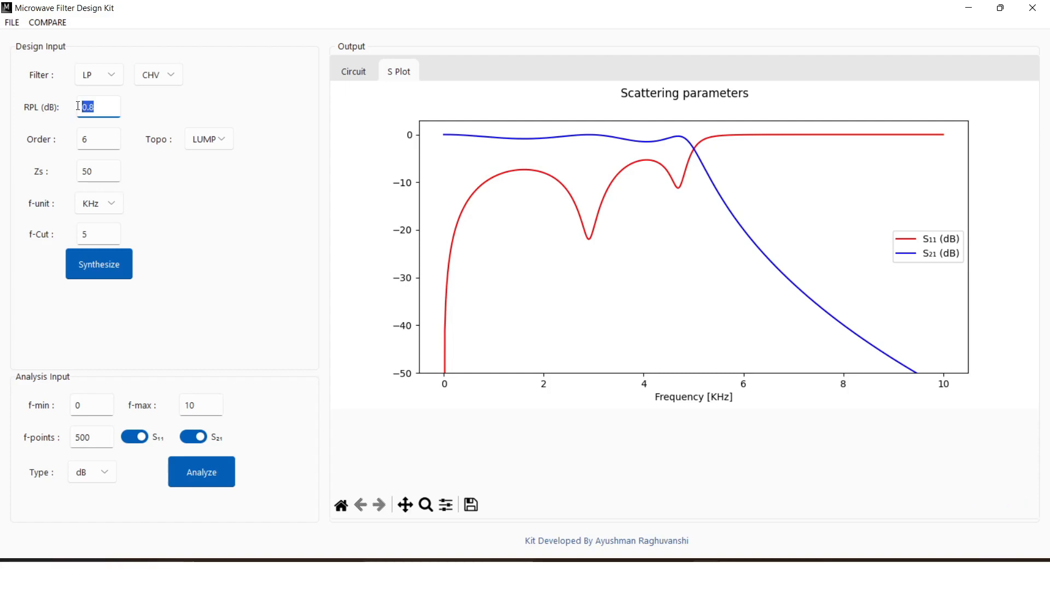
pyautogui.click(202, 472)
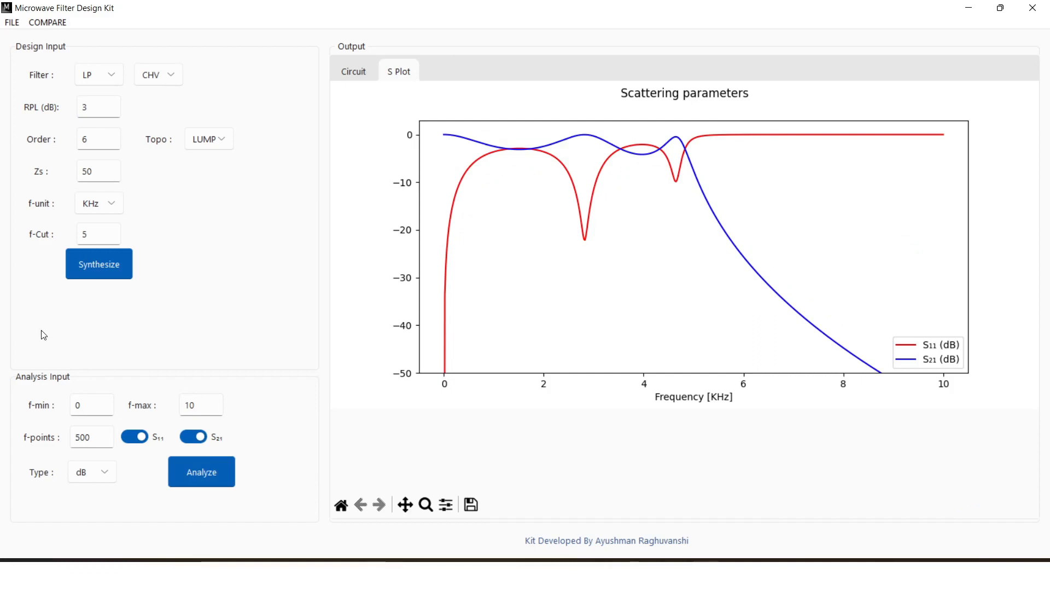
pyautogui.click(353, 71)
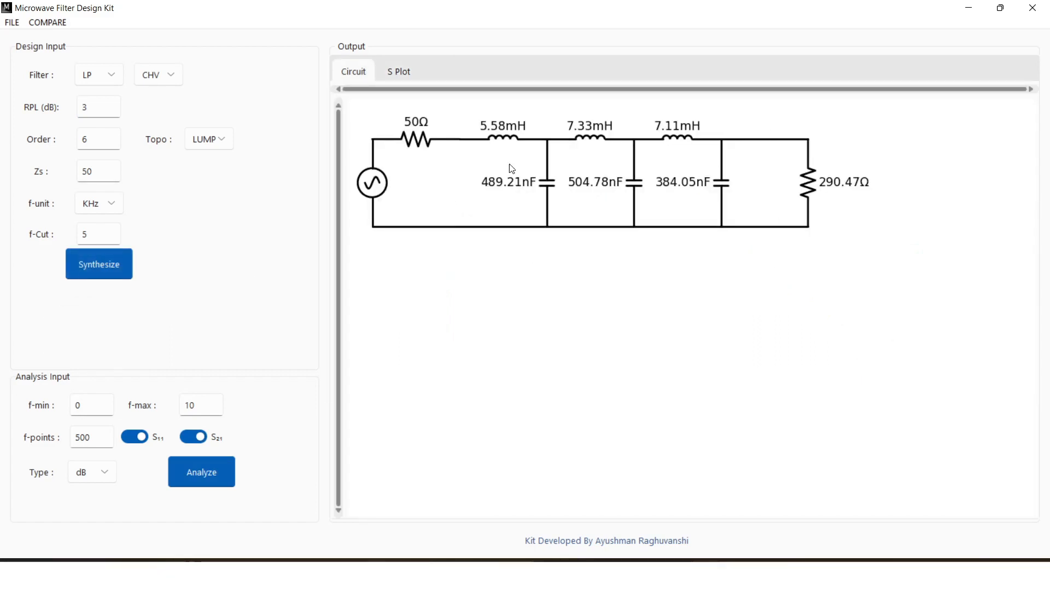
pyautogui.moveTo(157, 50)
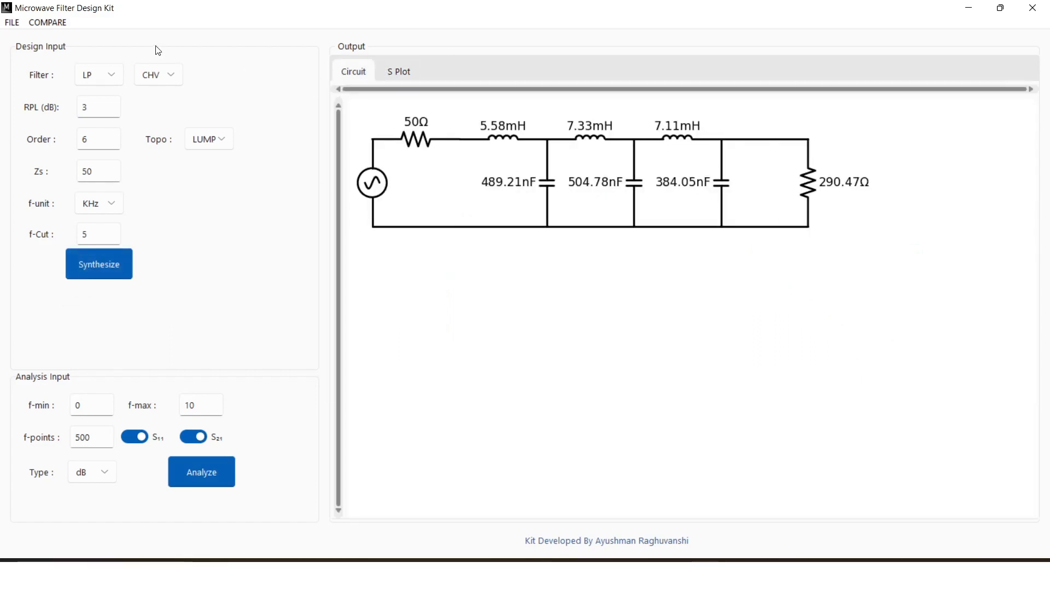
# Plot S11 and S21 in dB and save the S-matrix as Touchstone file 'FILTER'
pyautogui.click(202, 472)
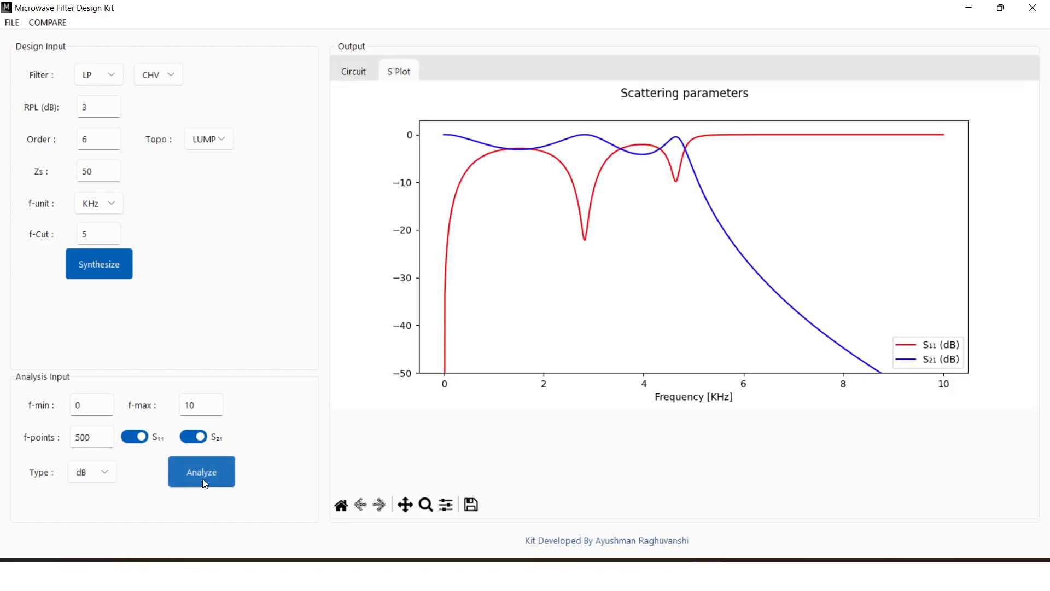
pyautogui.moveTo(19, 27)
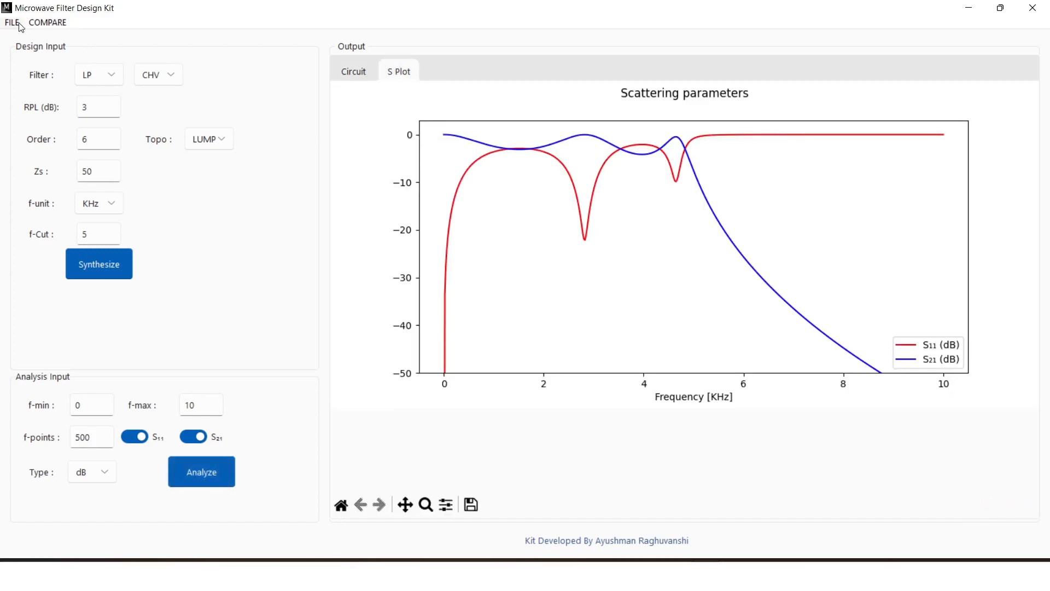
pyautogui.click(471, 504)
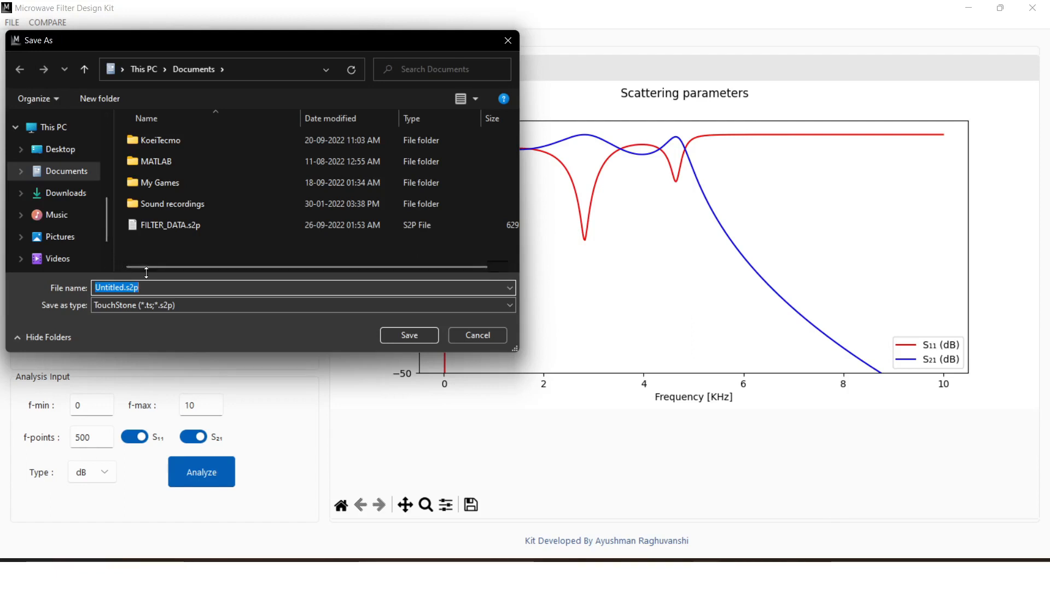
pyautogui.write('FILTER')
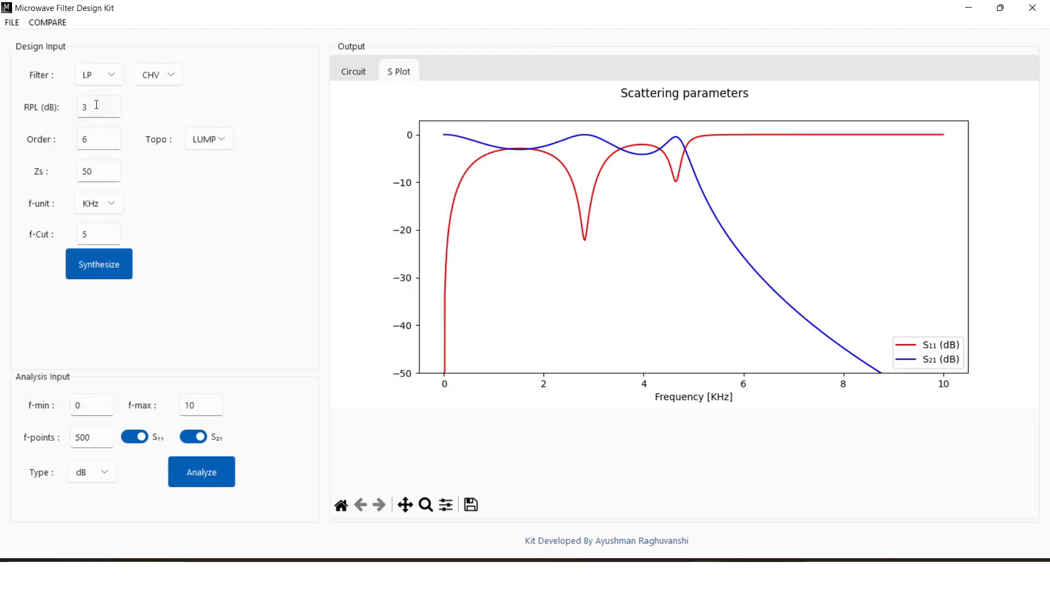
# Set the ripple to 1 dB and replot it against the loaded 3 dB curves
pyautogui.click(201, 471)
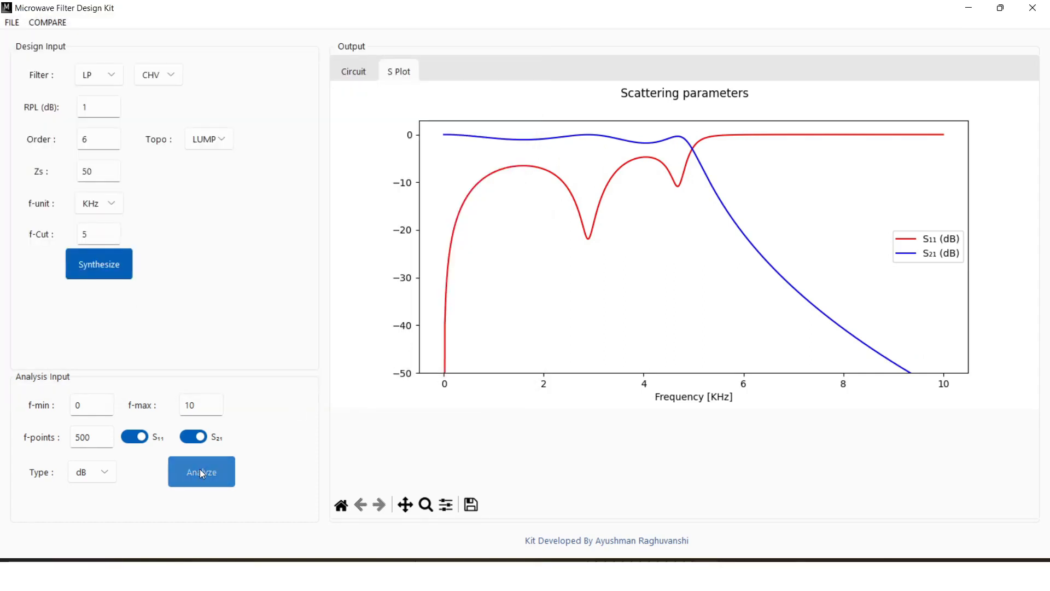
pyautogui.click(201, 472)
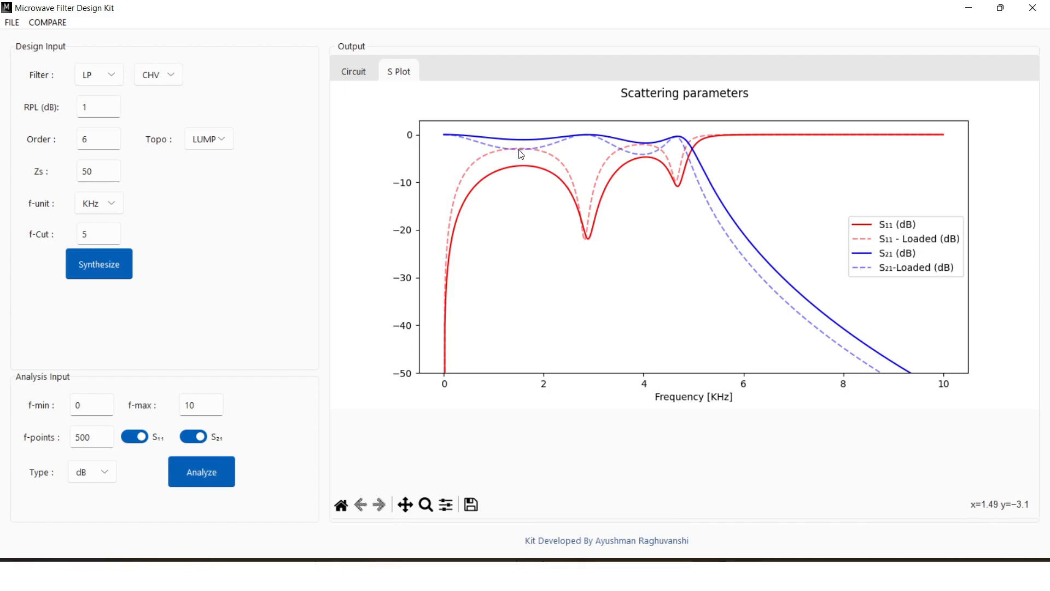
pyautogui.moveTo(764, 277)
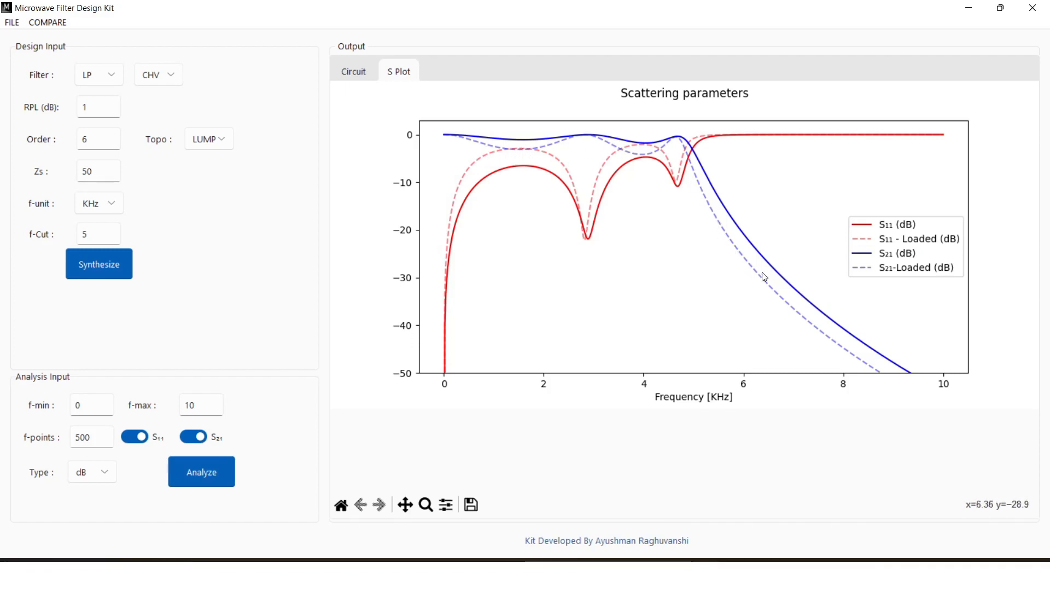
pyautogui.moveTo(775, 302)
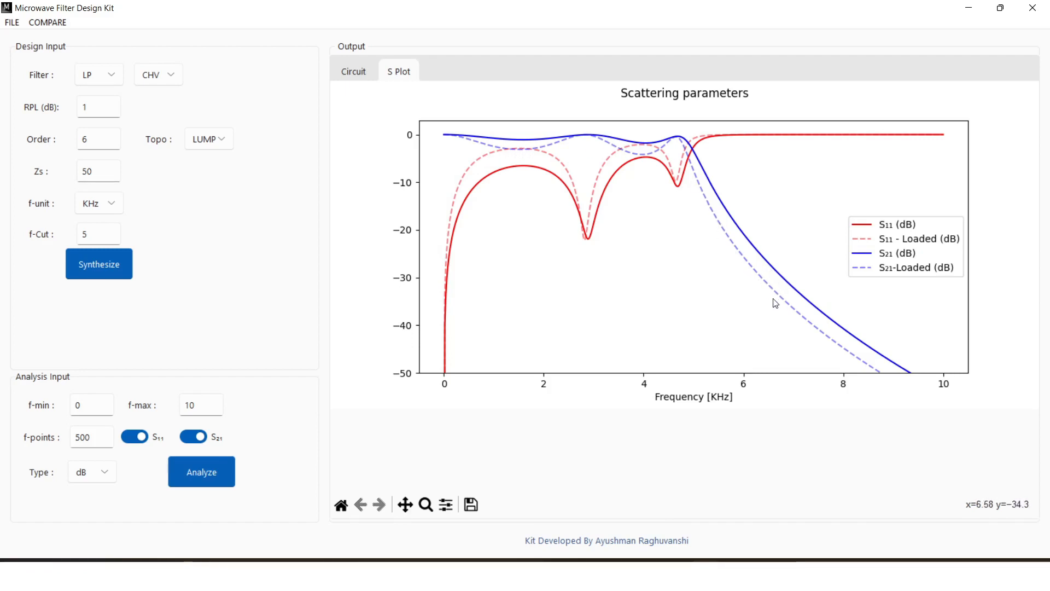
pyautogui.moveTo(466, 262)
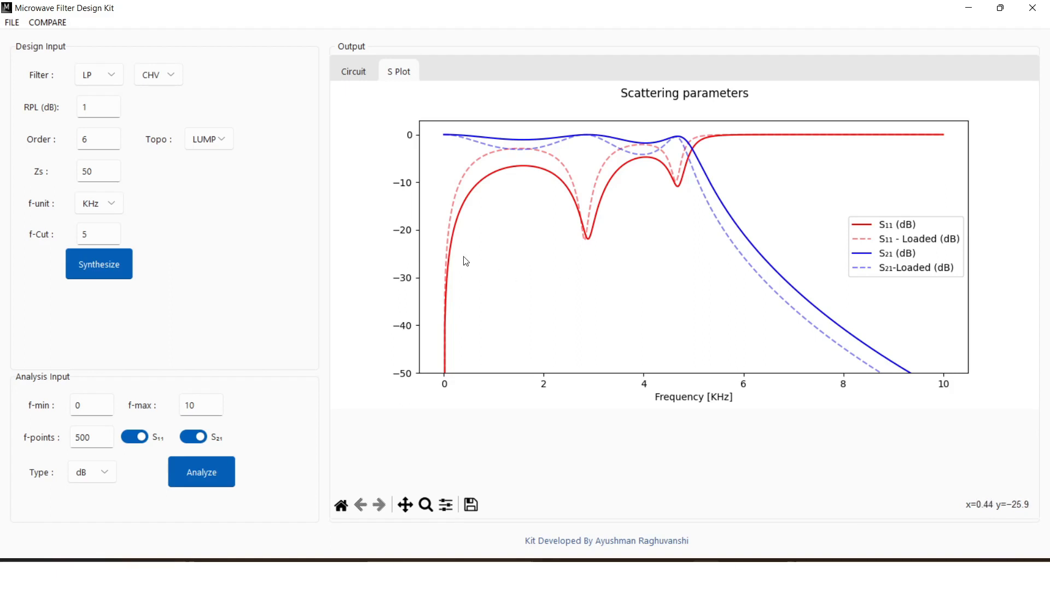
pyautogui.moveTo(433, 188)
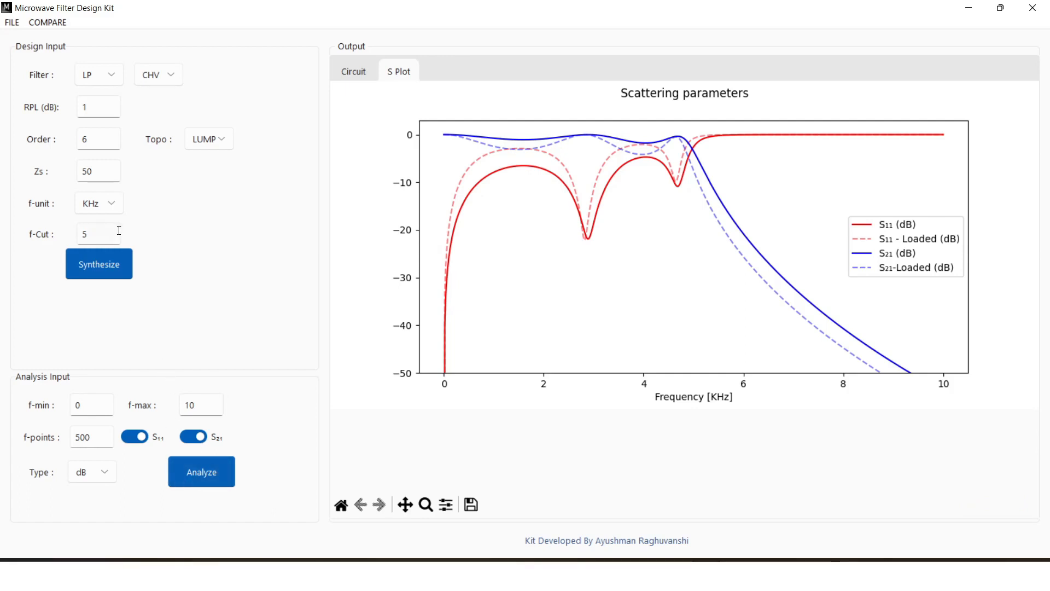
pyautogui.moveTo(229, 353)
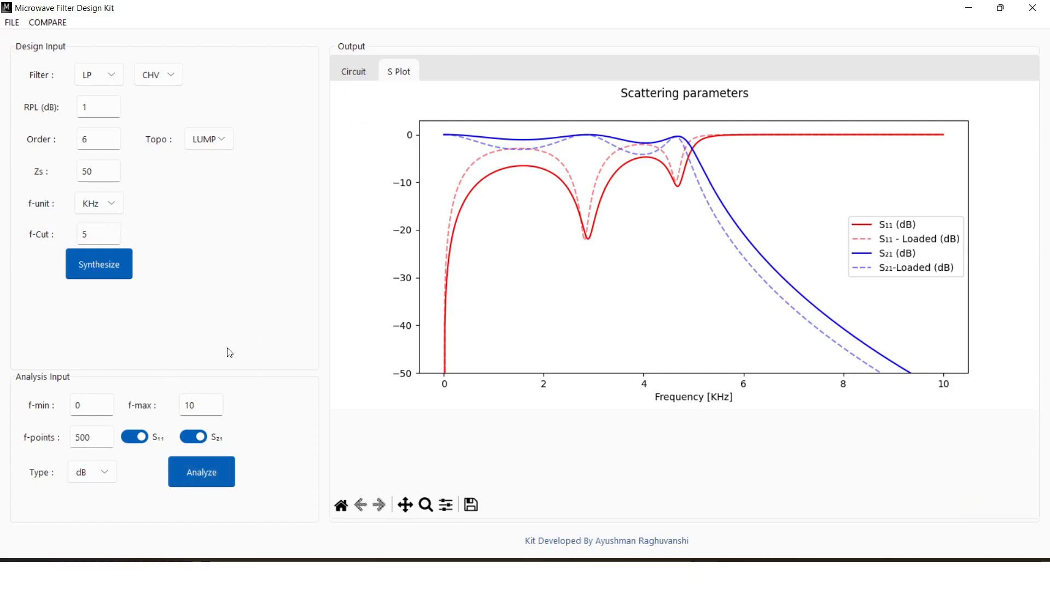
# Switch to band-pass Butterworth, order 5, MHz, 5 MHz centre, 50% bandwidth, distributed quarter-wave
pyautogui.click(98, 73)
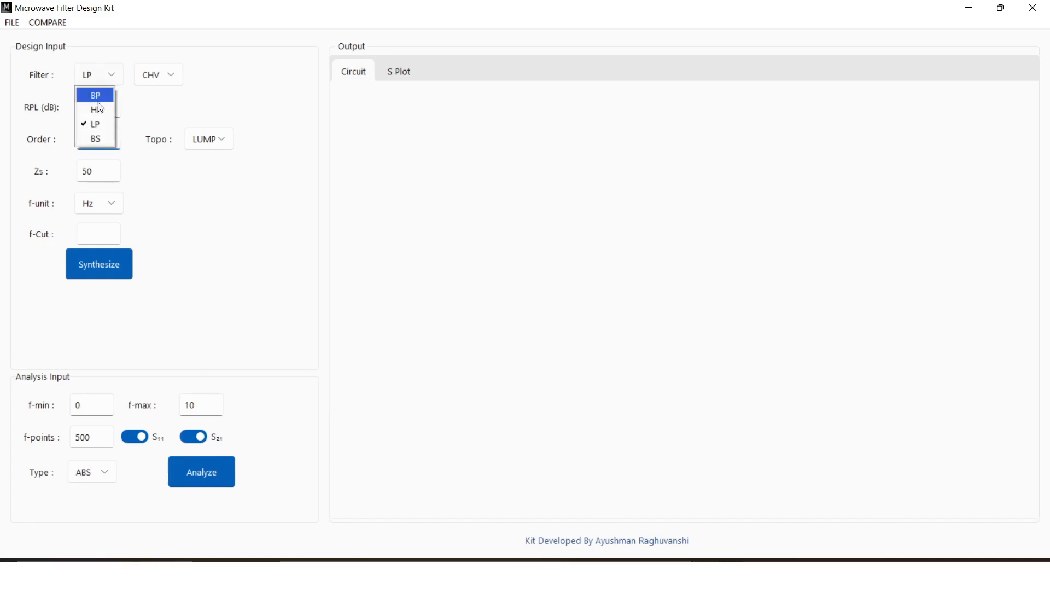
pyautogui.click(96, 95)
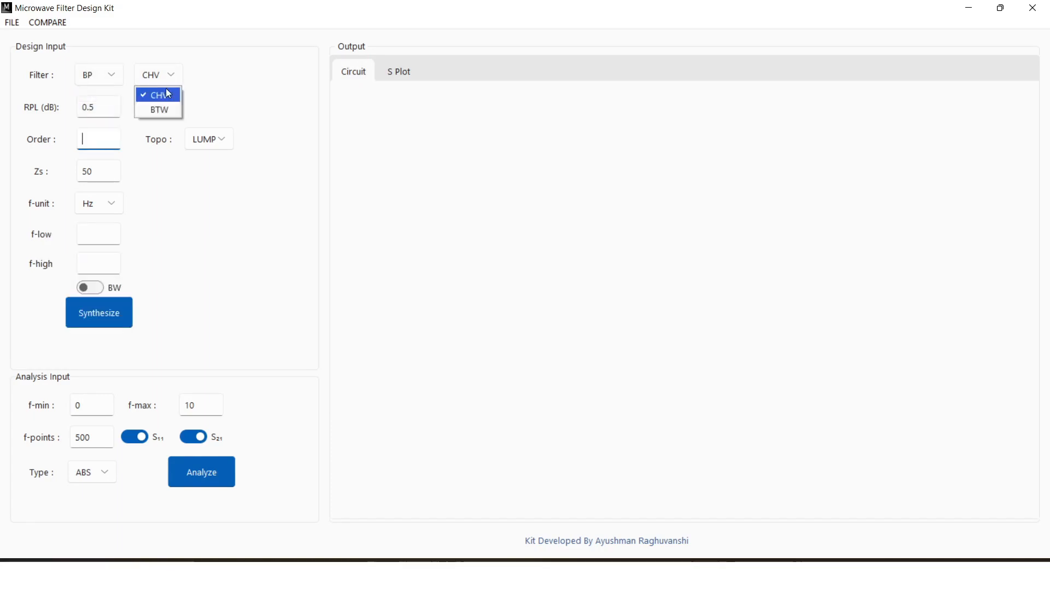
pyautogui.click(158, 110)
pyautogui.write('5')
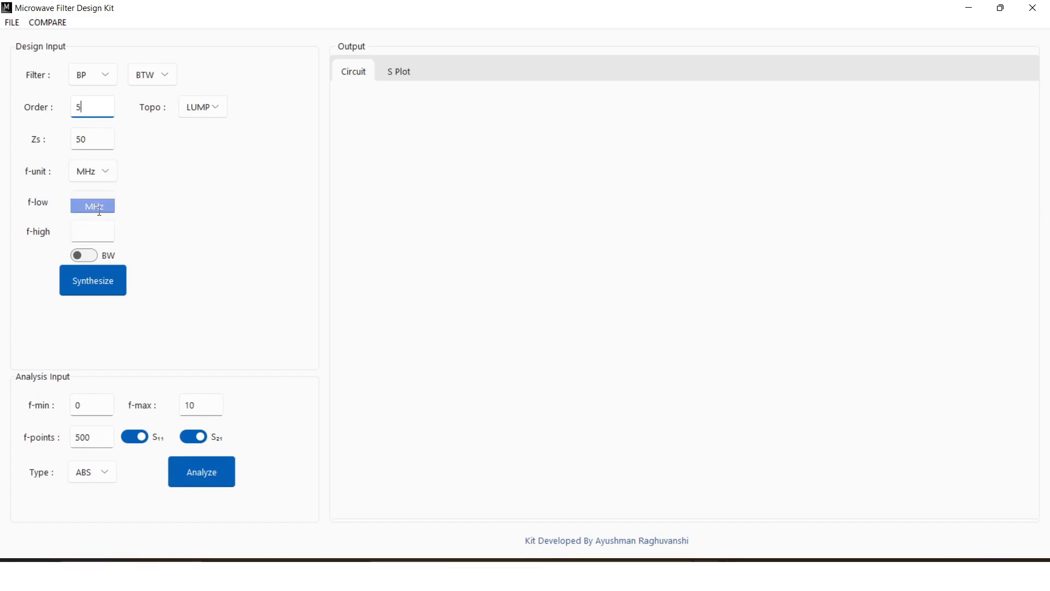
pyautogui.click(84, 255)
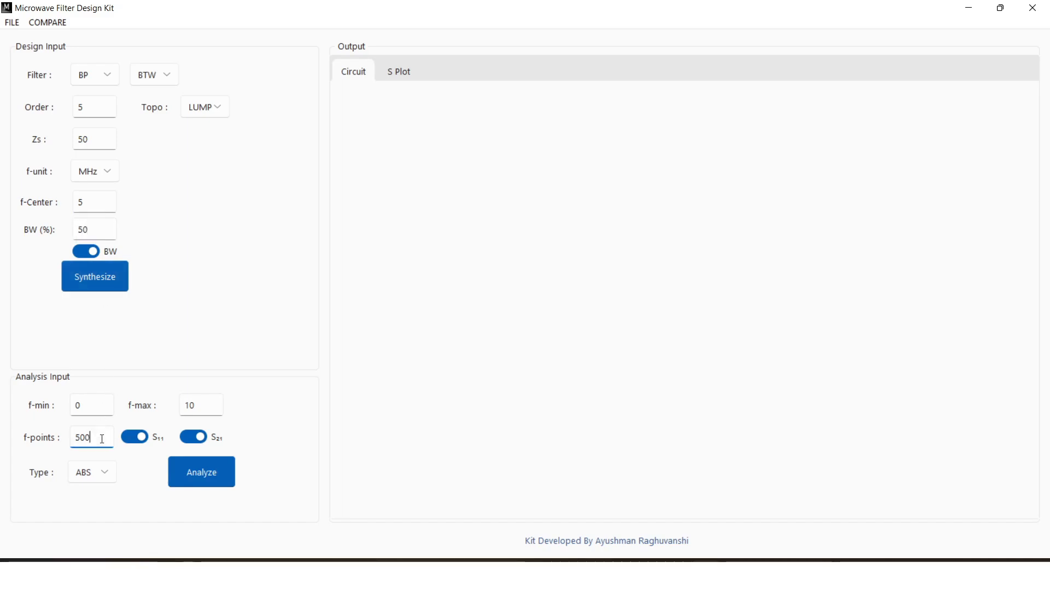
pyautogui.click(204, 107)
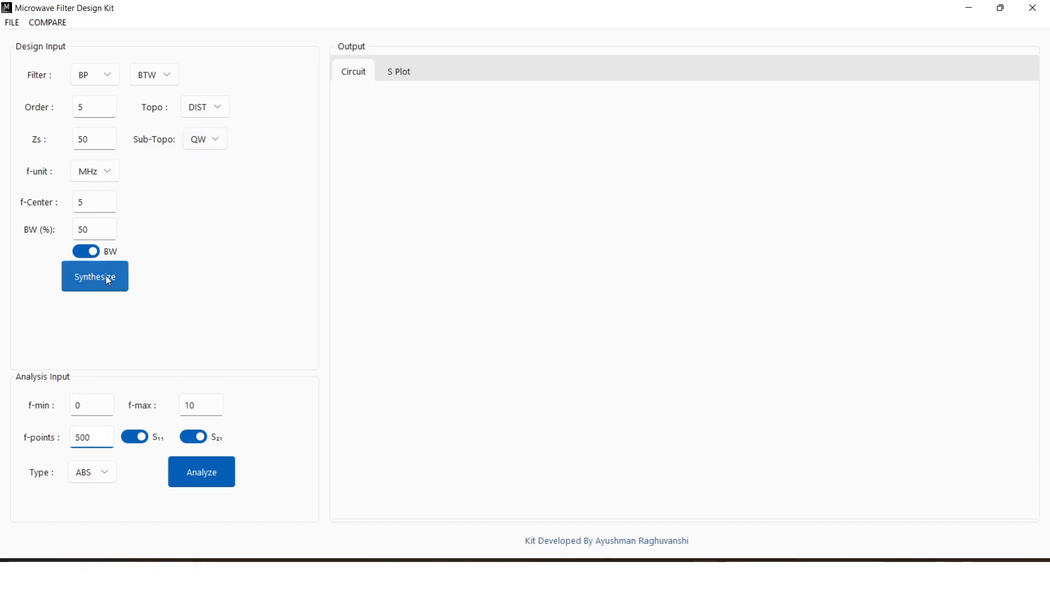
# Synthesize and analyze the quarter-wave band-pass, then change the sub-topology to coupled lines
pyautogui.click(94, 276)
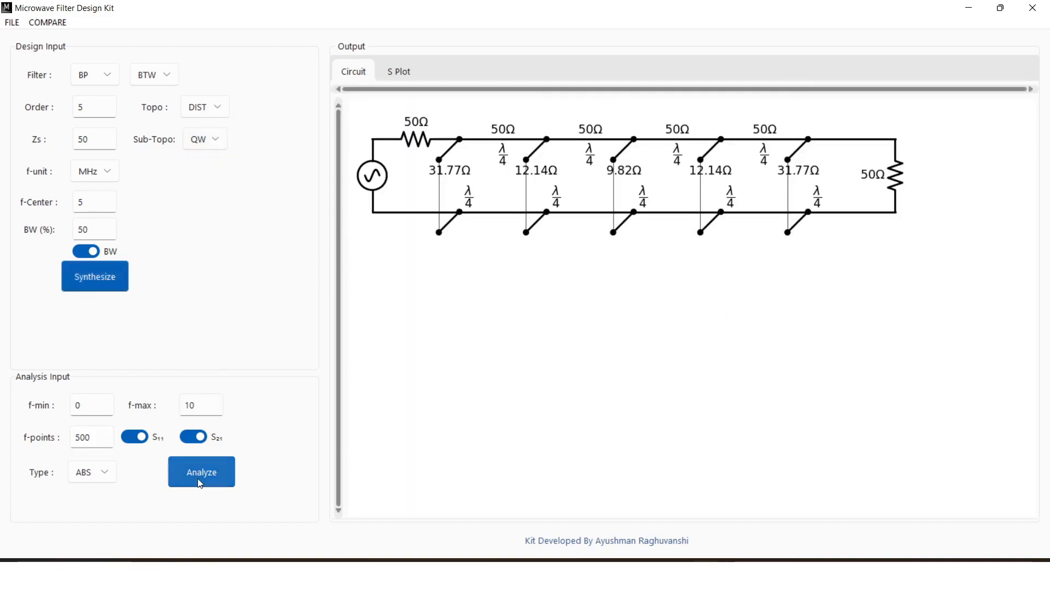
pyautogui.click(202, 472)
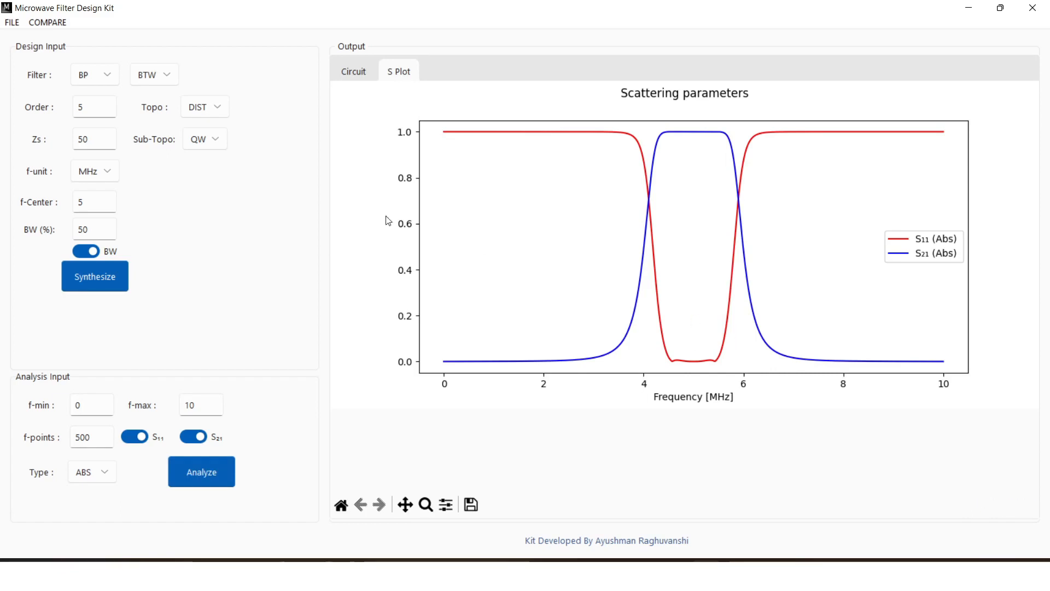
pyautogui.click(205, 139)
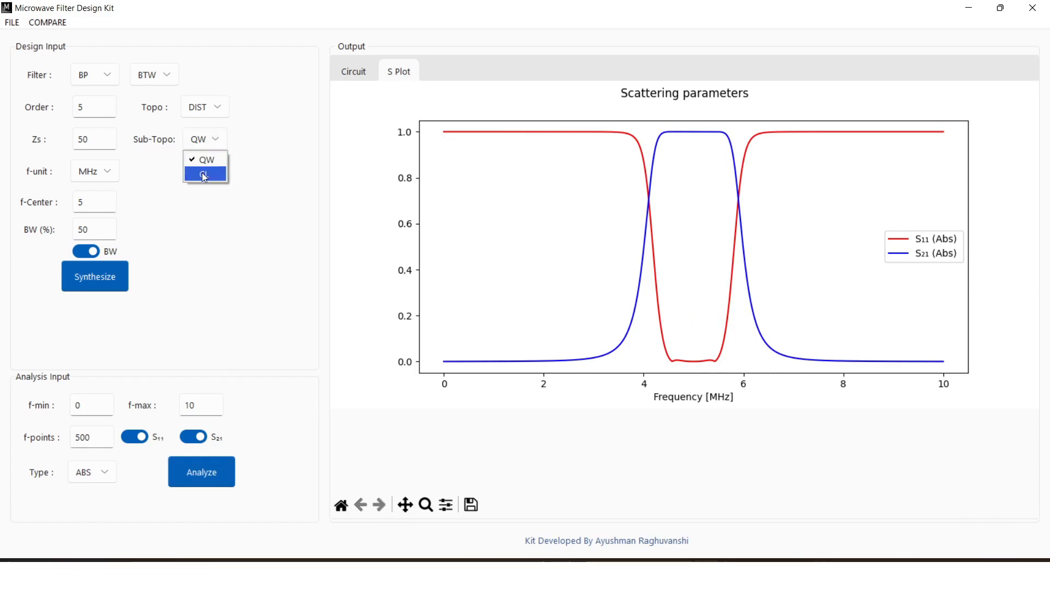
pyautogui.click(205, 174)
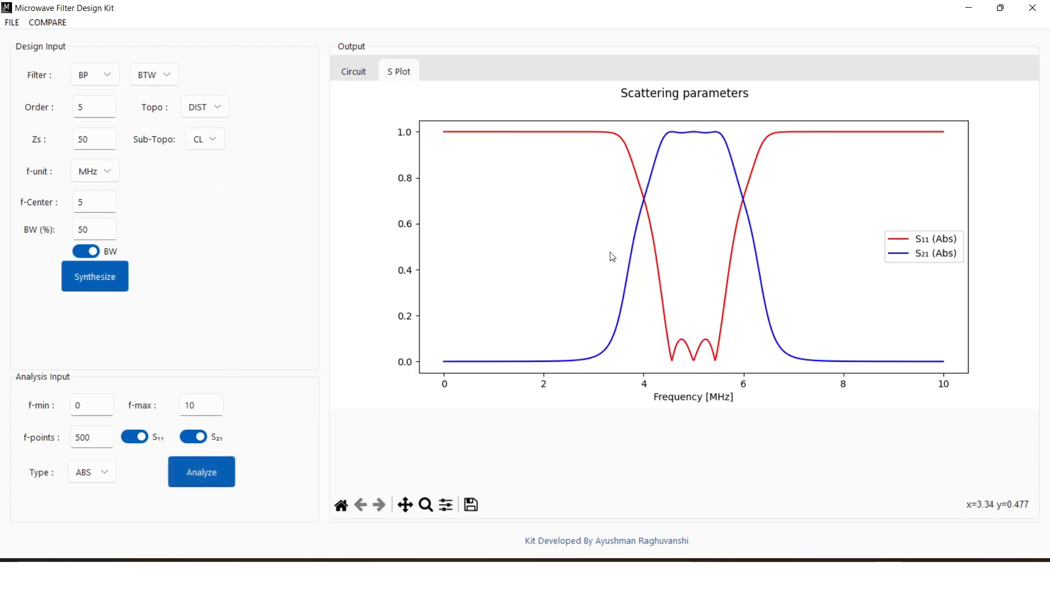
# View the coupled-line schematic with even/odd-mode impedances and recompute its response
pyautogui.click(353, 71)
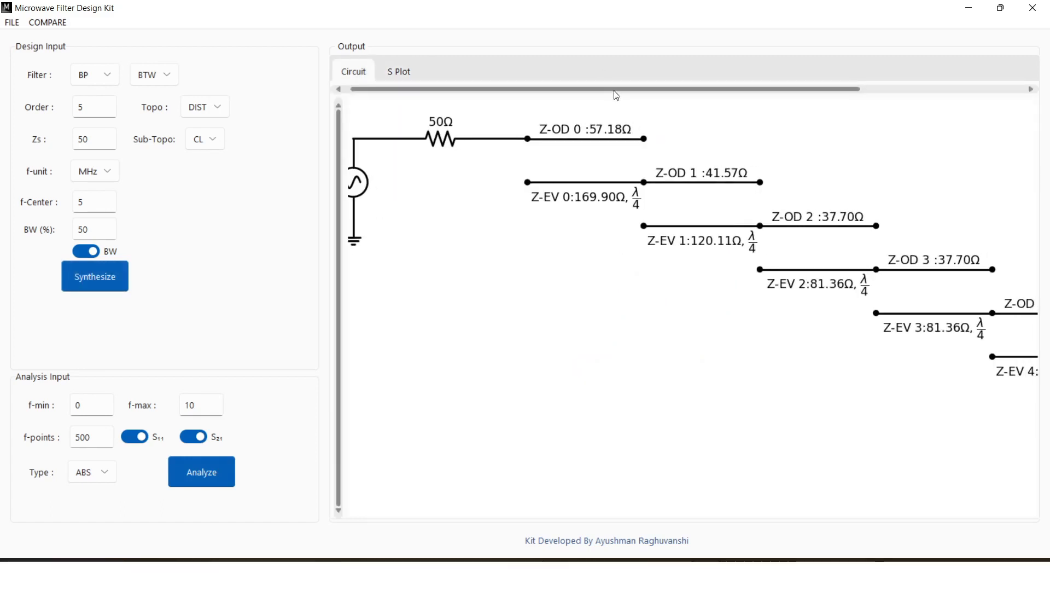
pyautogui.hscroll(3)
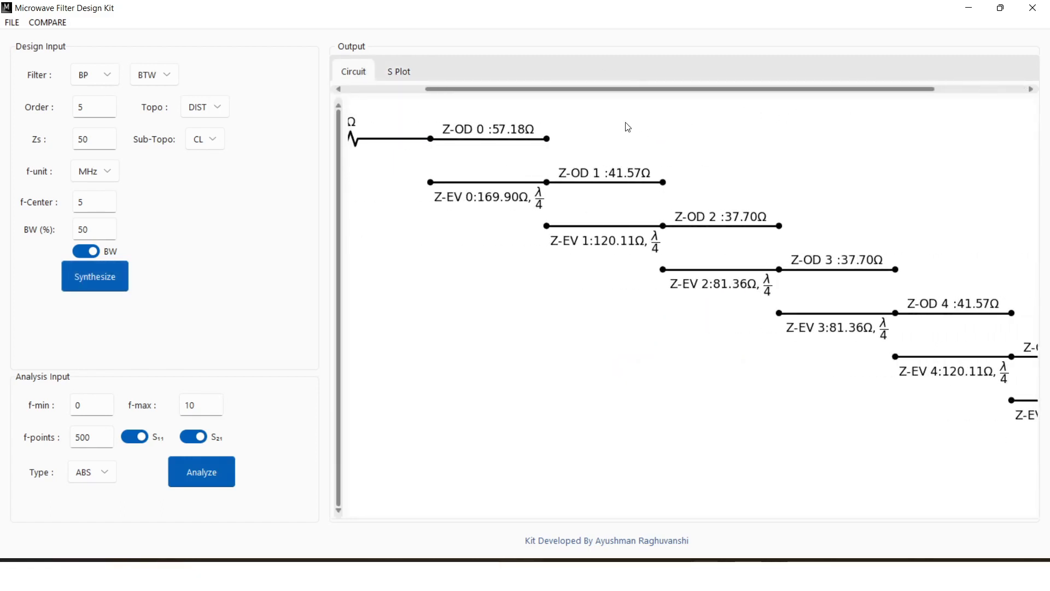
pyautogui.click(201, 471)
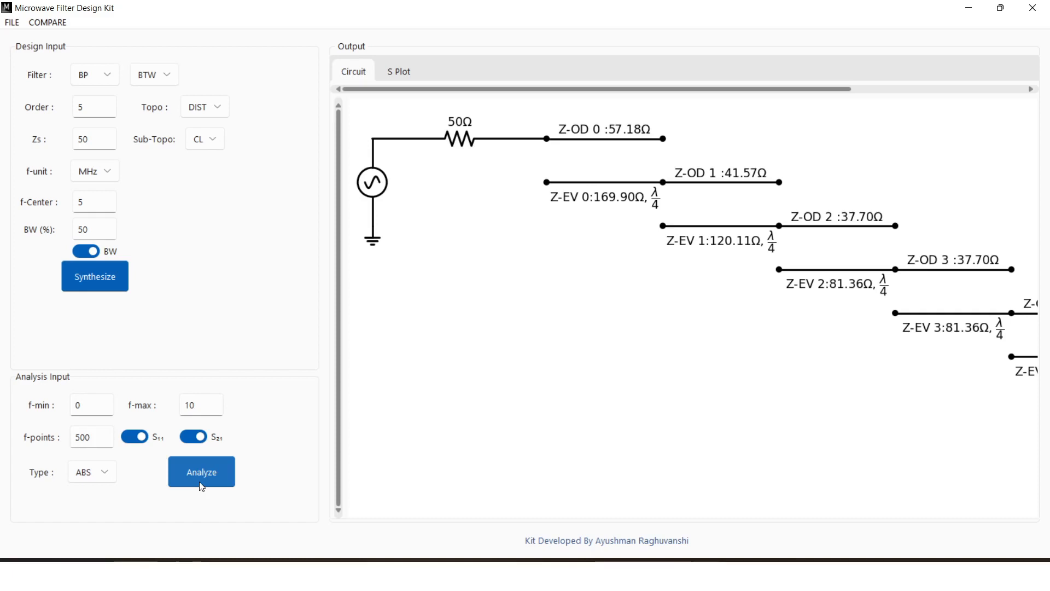
pyautogui.click(201, 472)
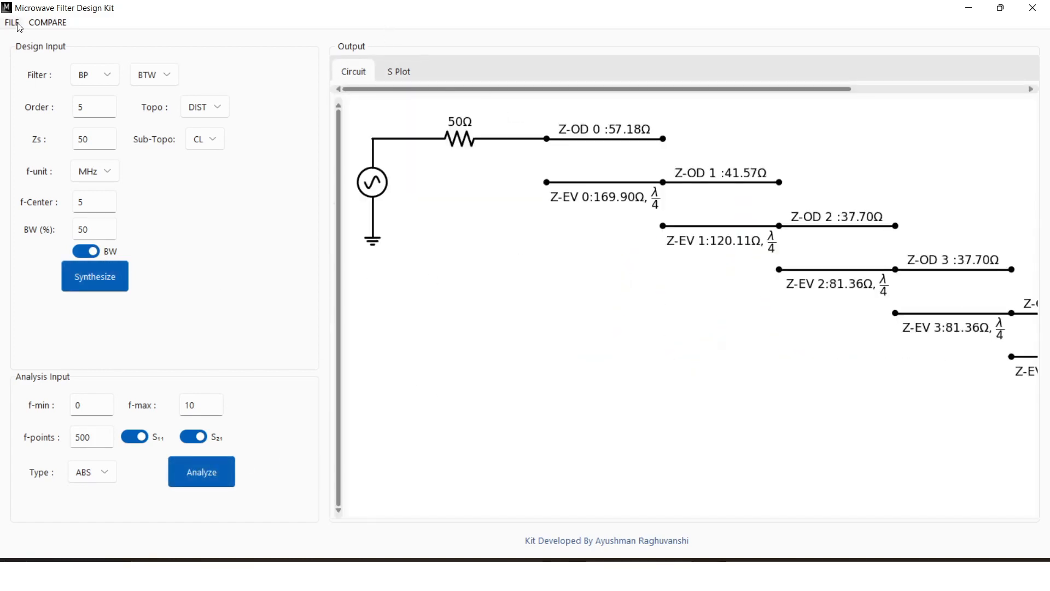
# Export the coupled-line circuit and show the band-pass S11/S21 plot over 0–10 MHz
pyautogui.click(10, 23)
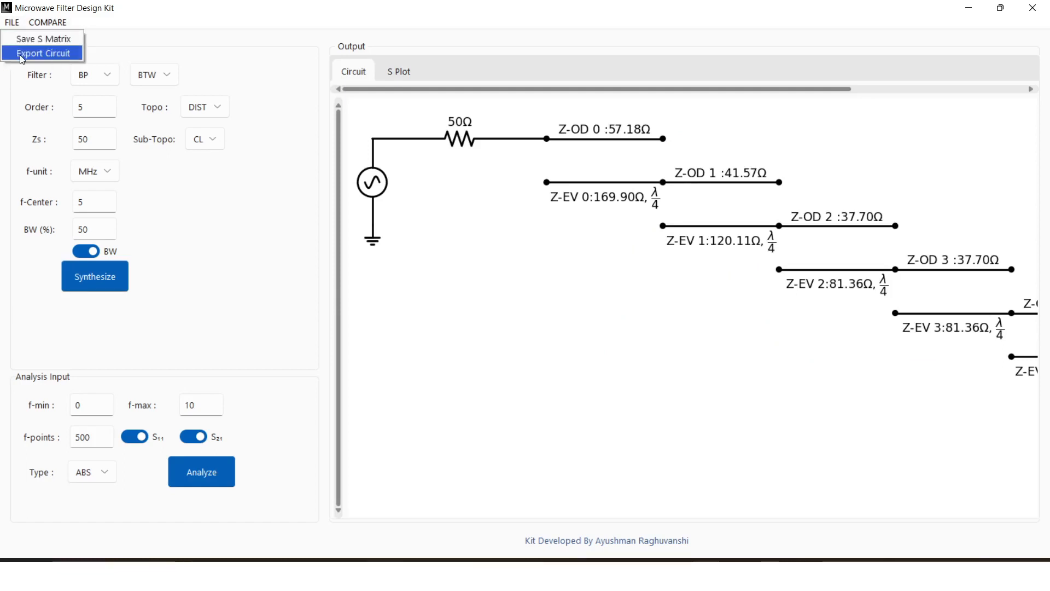
pyautogui.click(42, 53)
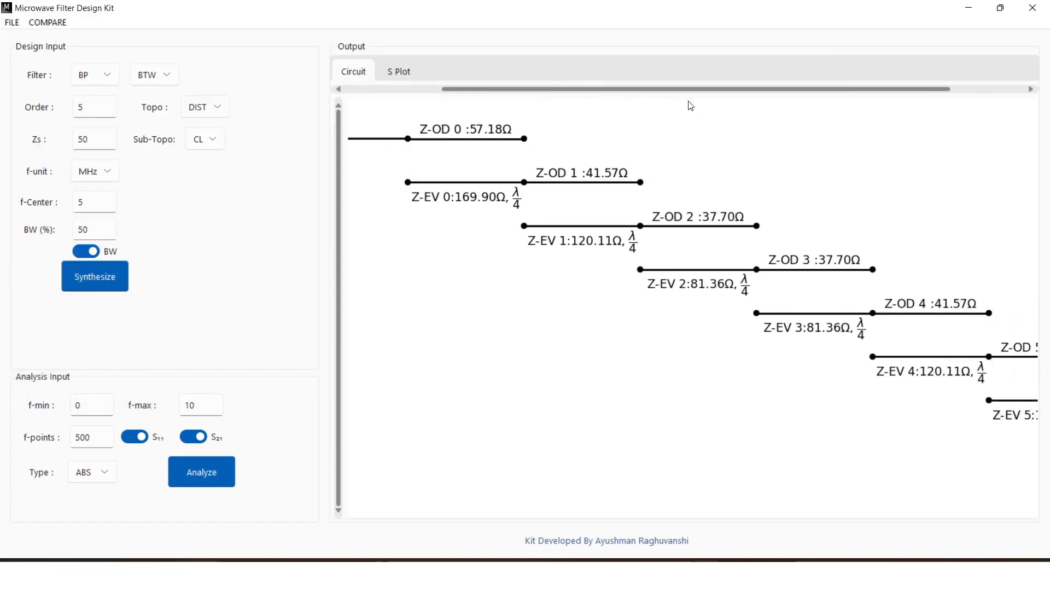
pyautogui.click(399, 71)
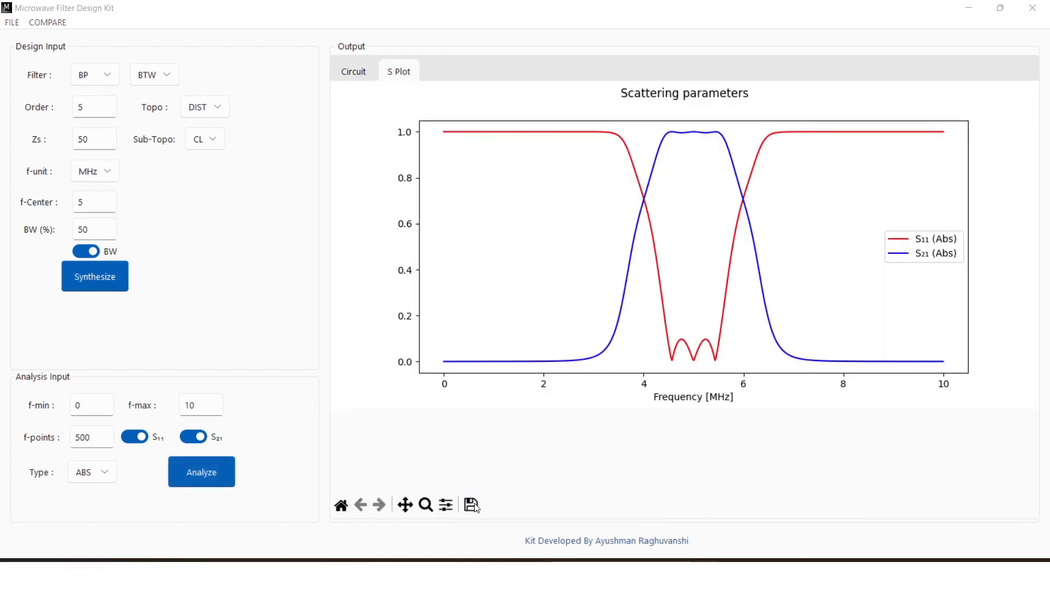
# Save the band-pass S-parameter plot as a PNG image named 'Ci'
pyautogui.click(470, 504)
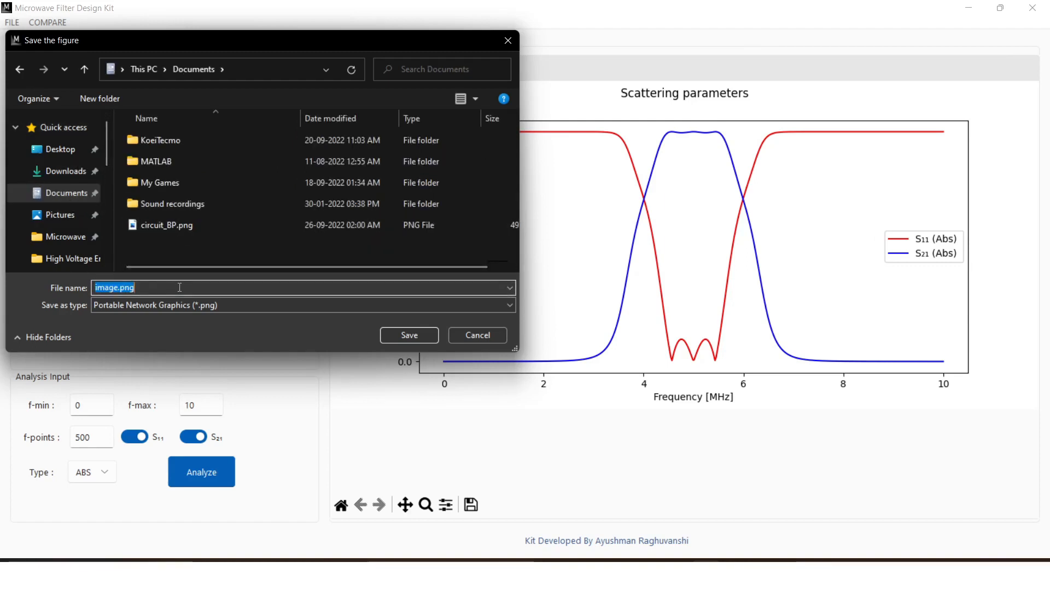
pyautogui.write('Ci')
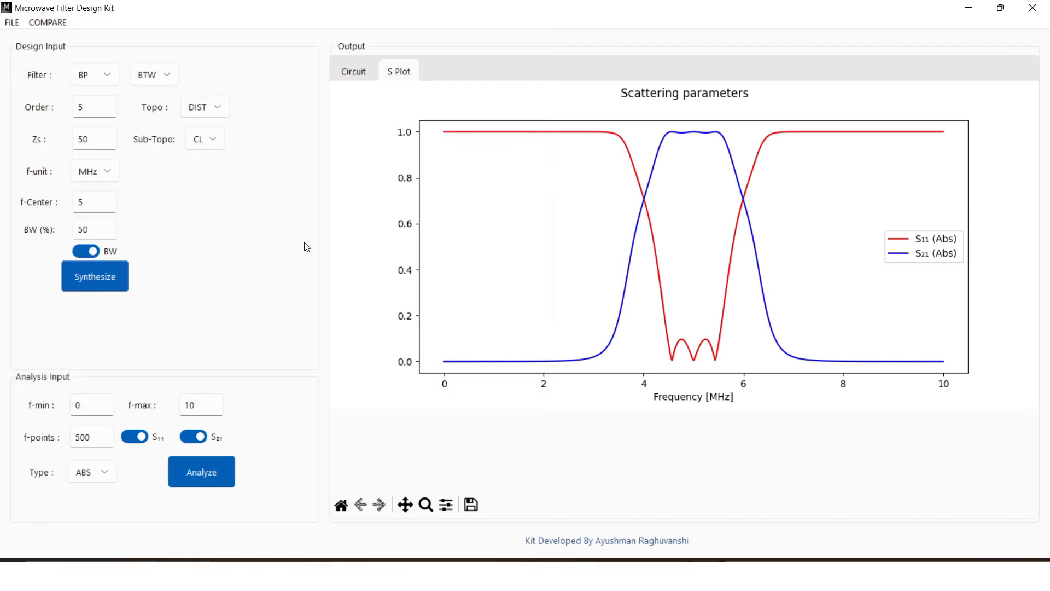
pyautogui.moveTo(336, 197)
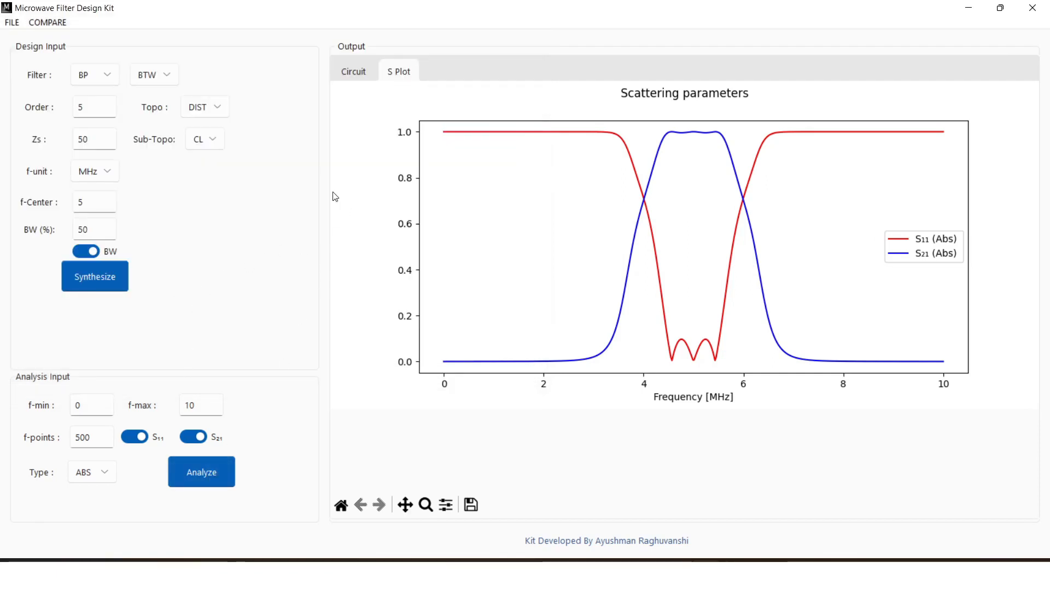